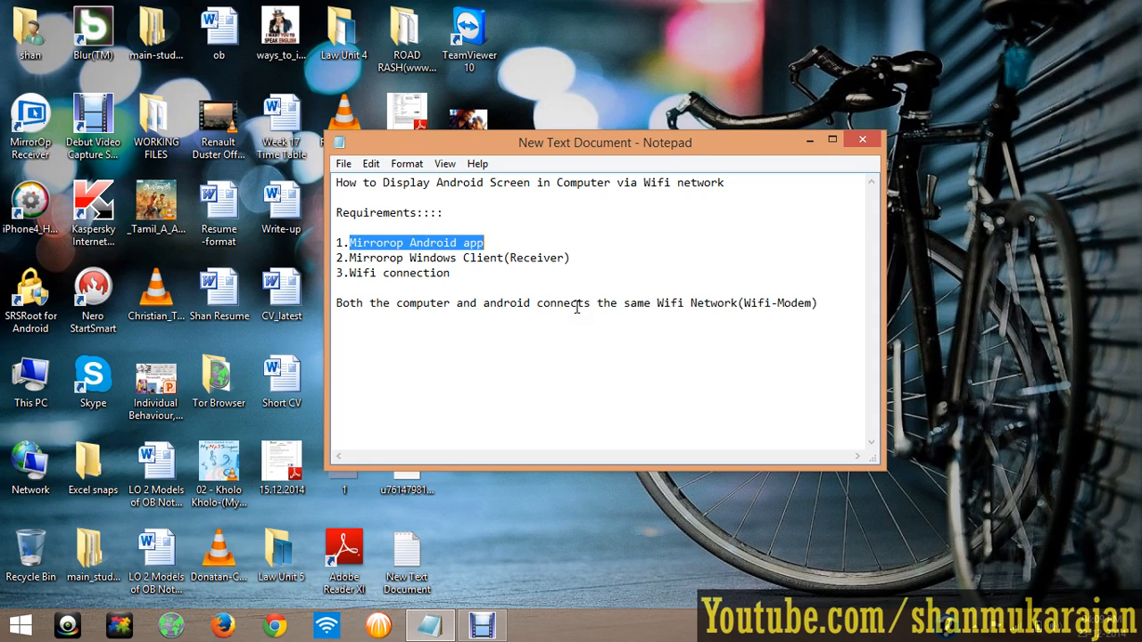
Step: Open Chrome and search Google for mirrorop
click(488, 302)
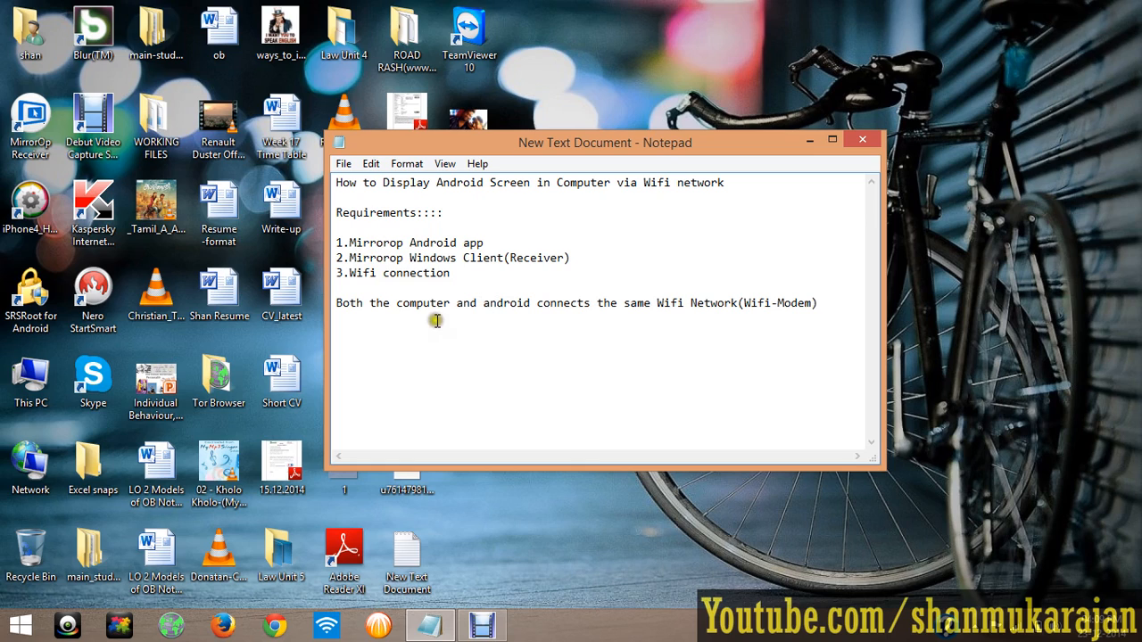
mouse_move(621, 291)
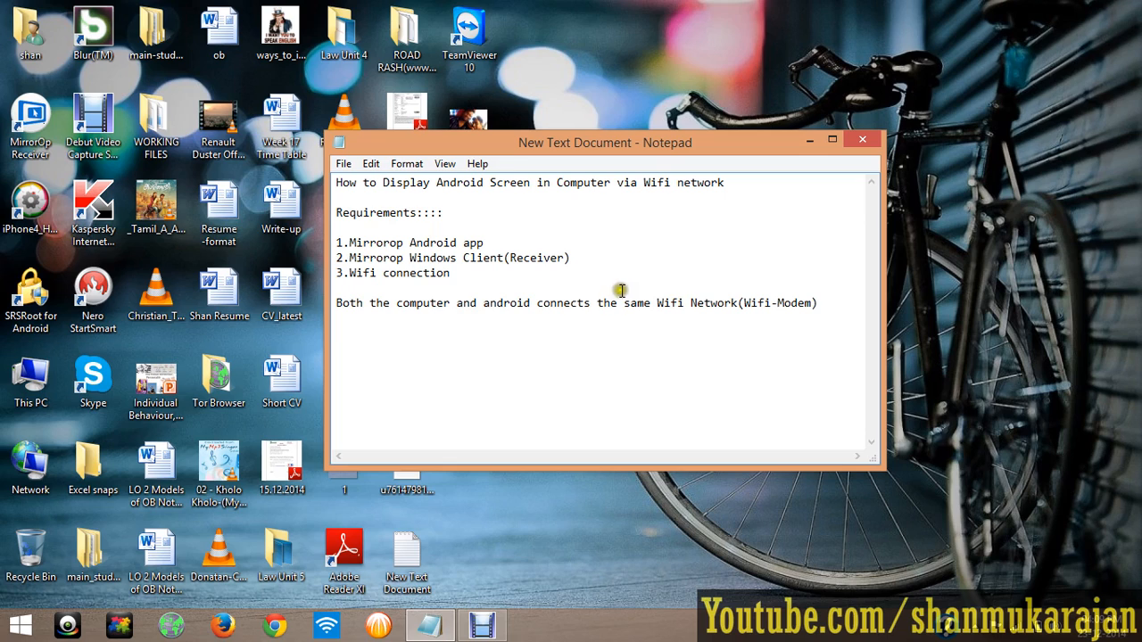
mouse_move(586, 322)
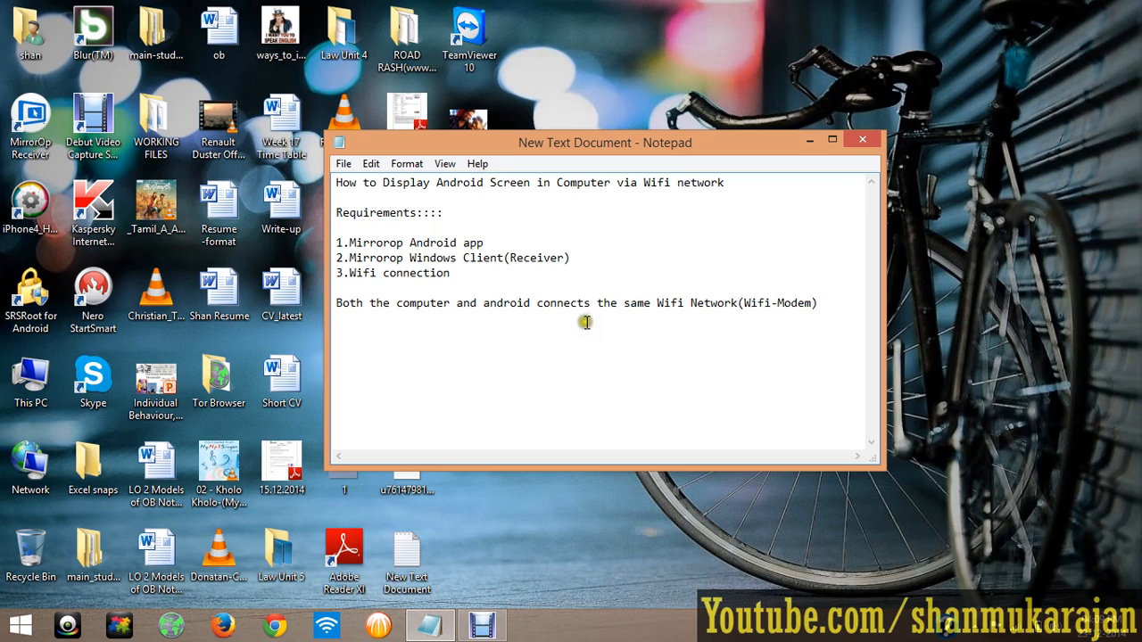
mouse_move(743, 302)
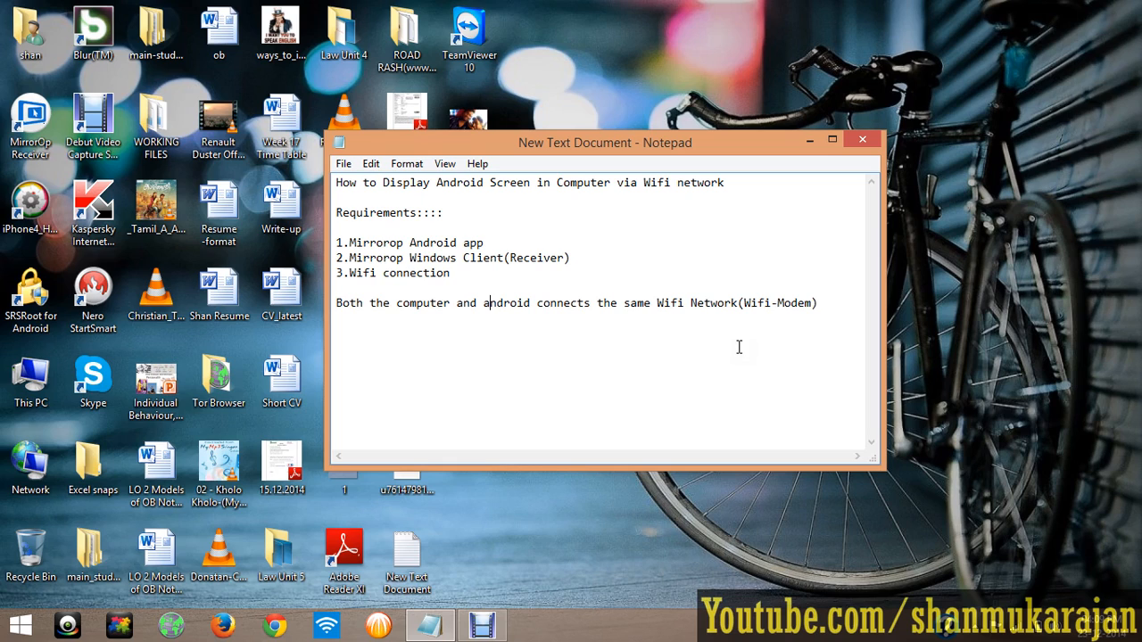
mouse_move(676, 318)
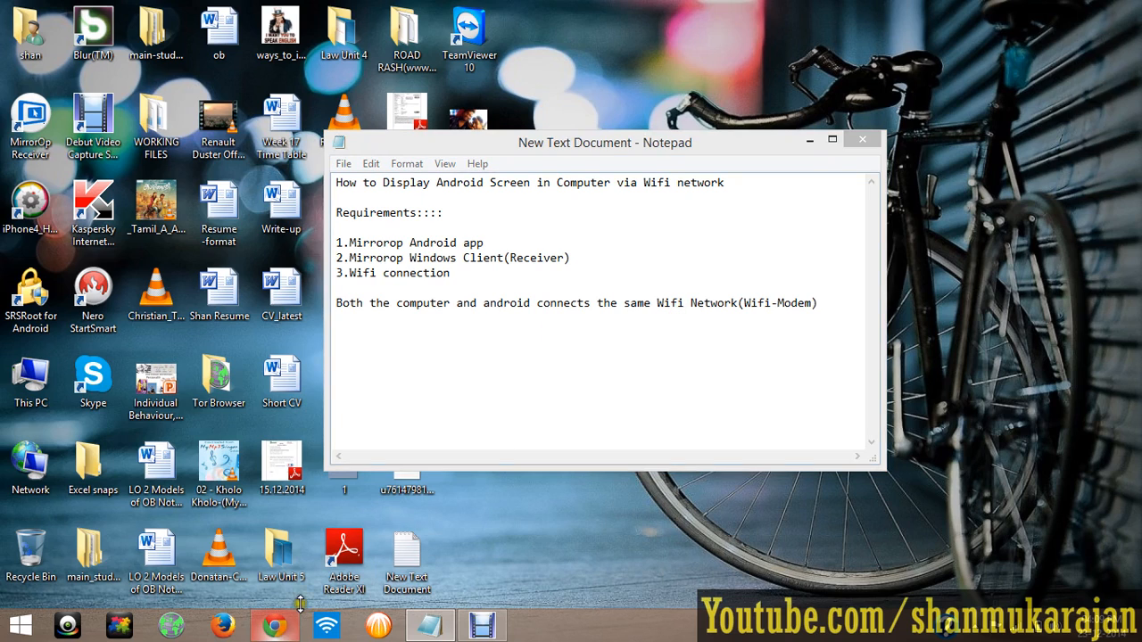
click(275, 624)
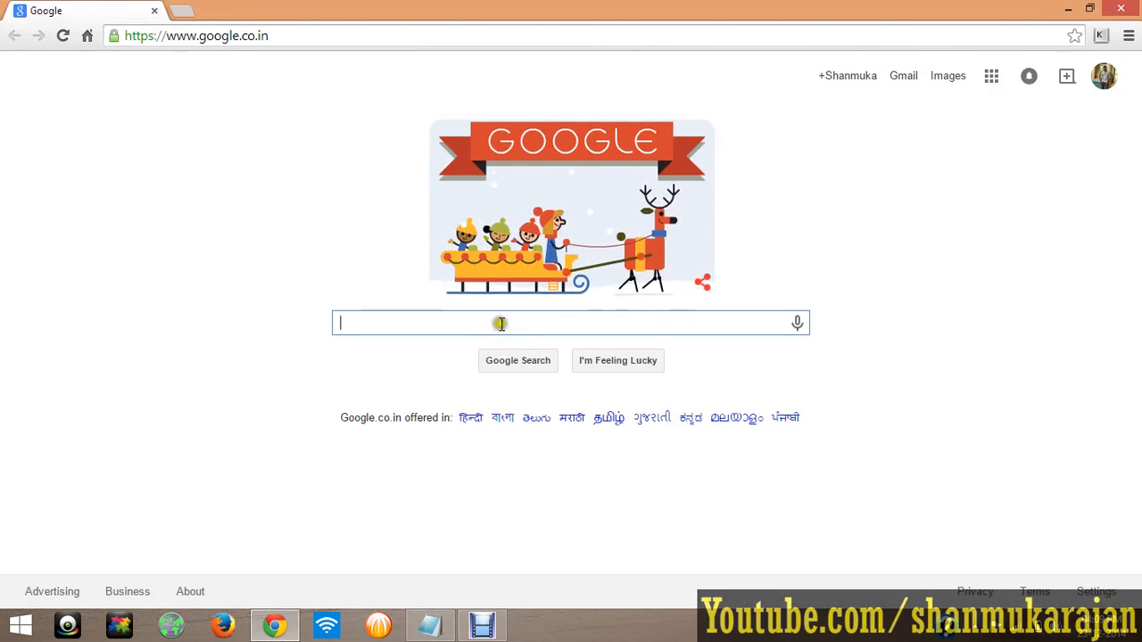
text(mirrorop)
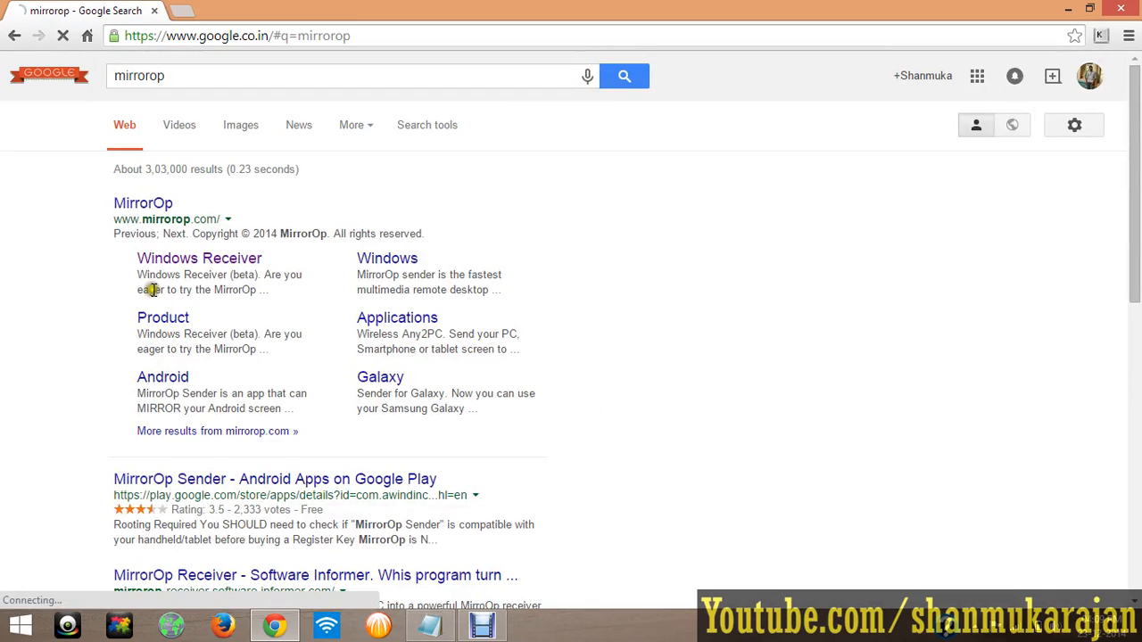
Step: Open the MirrorOp Windows Receiver page, start its download, then cancel saving it
click(199, 258)
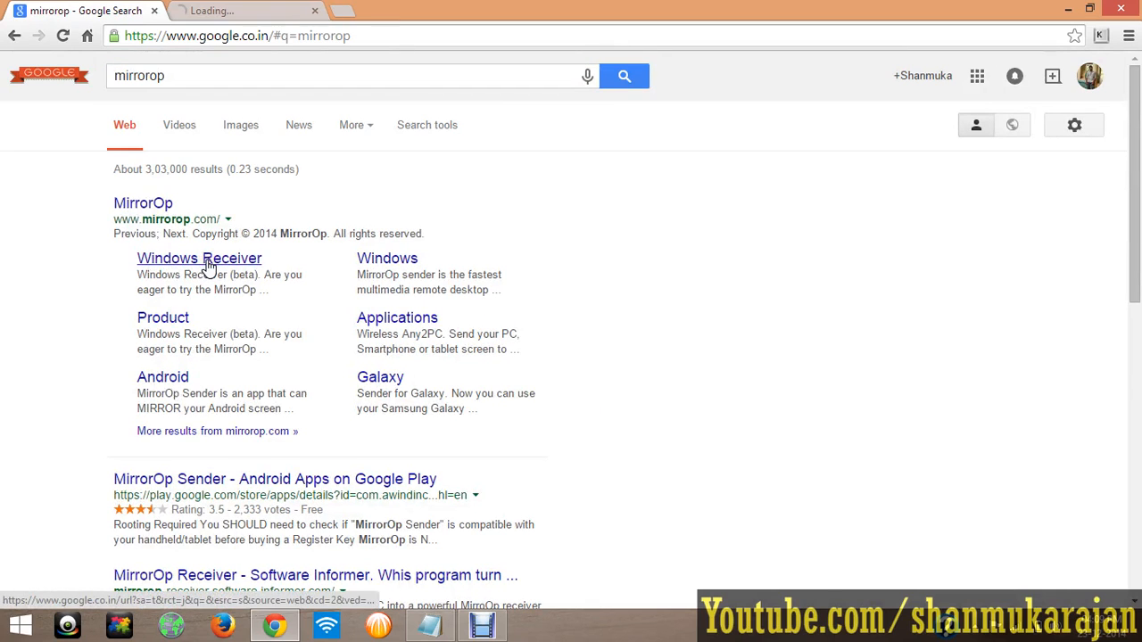
click(199, 258)
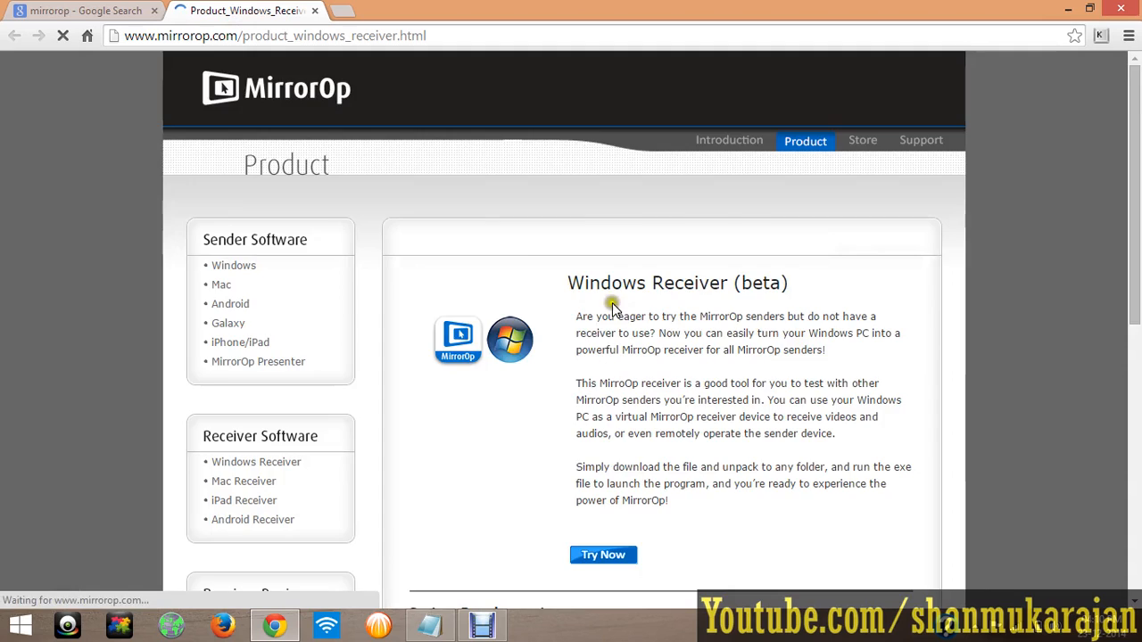
scroll(down, 3)
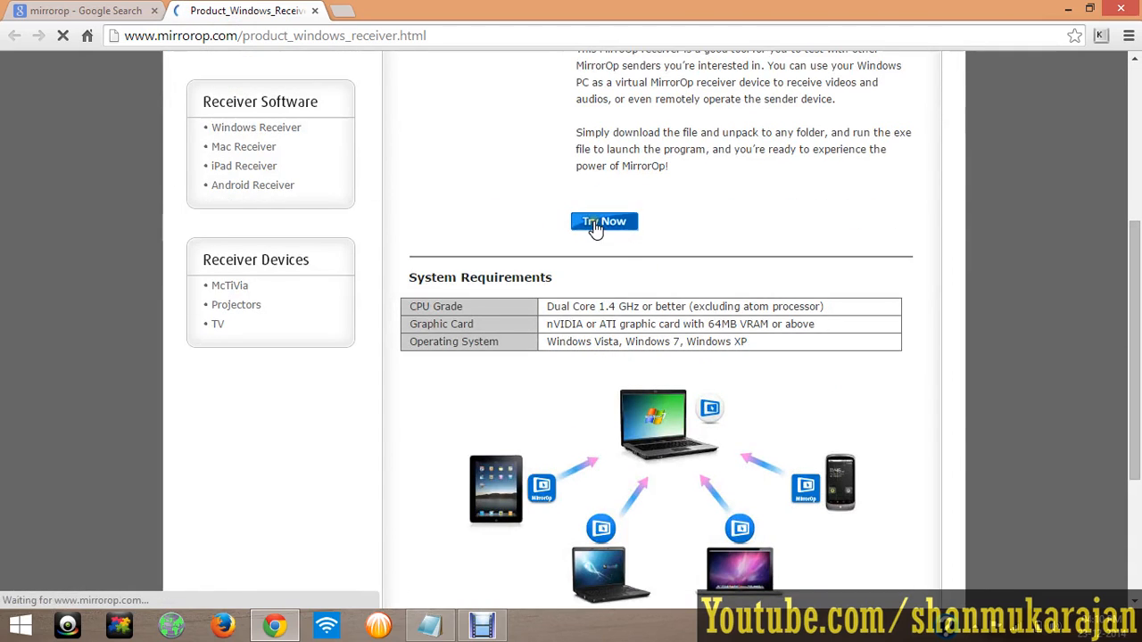
scroll(up, 3)
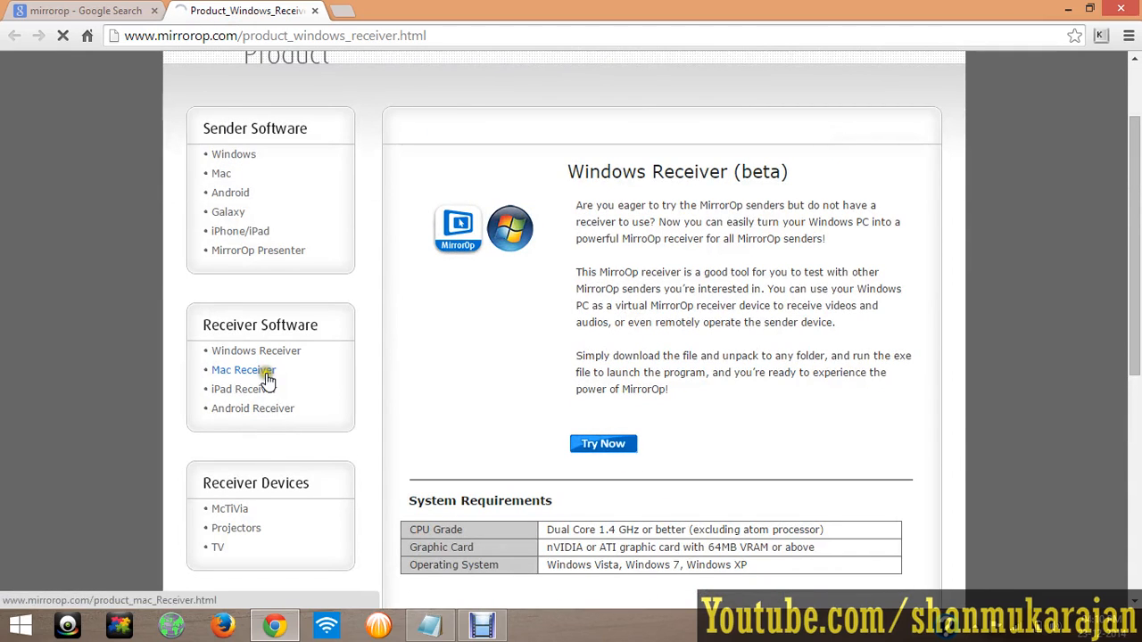
click(603, 443)
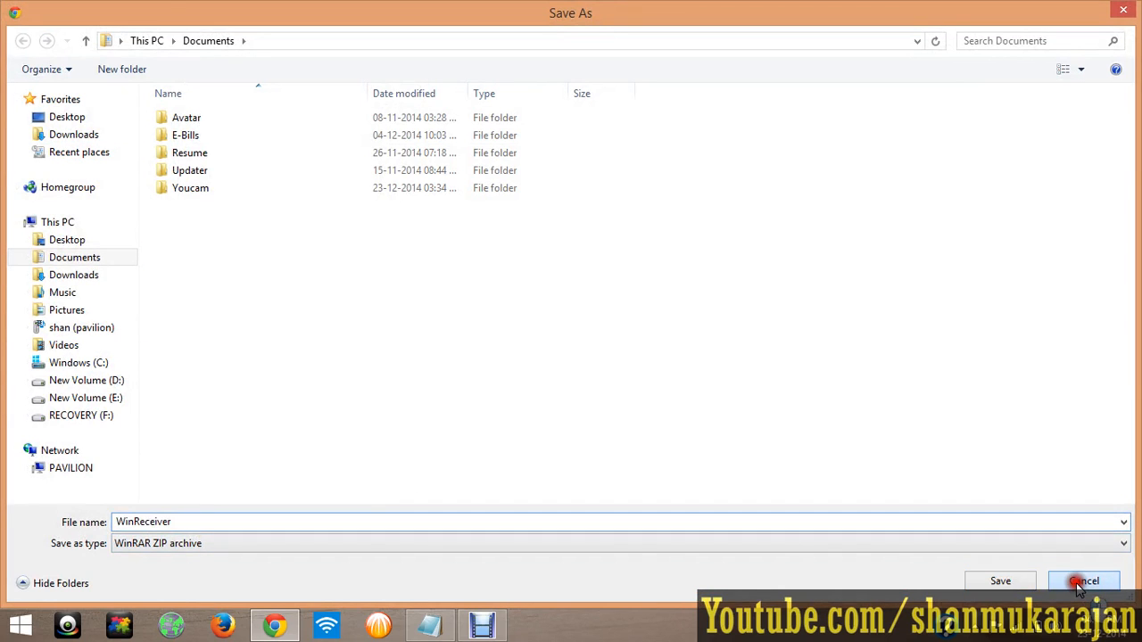
click(1083, 581)
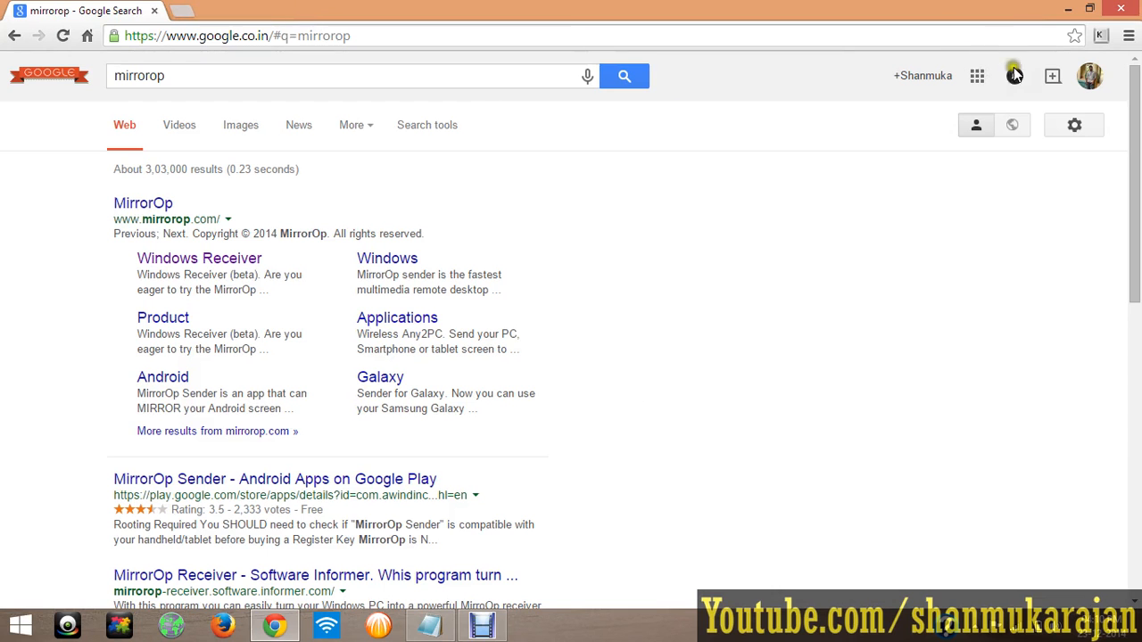
Step: Go to Google Play from the apps grid and enter mirrorop as the search
click(977, 75)
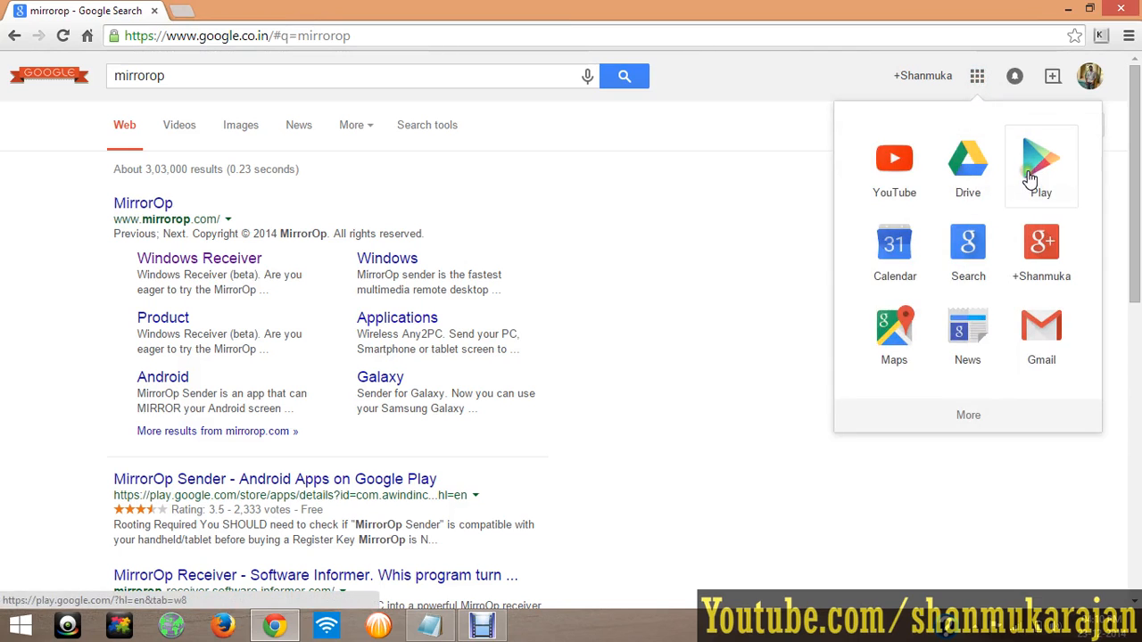
click(1041, 165)
text(mi)
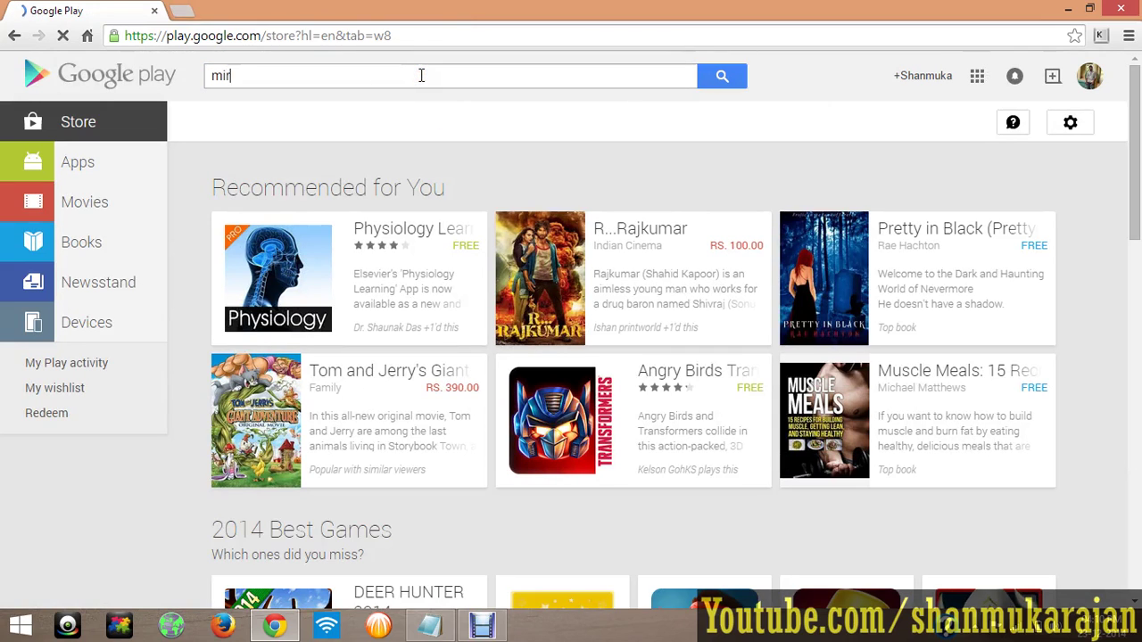
text(ro)
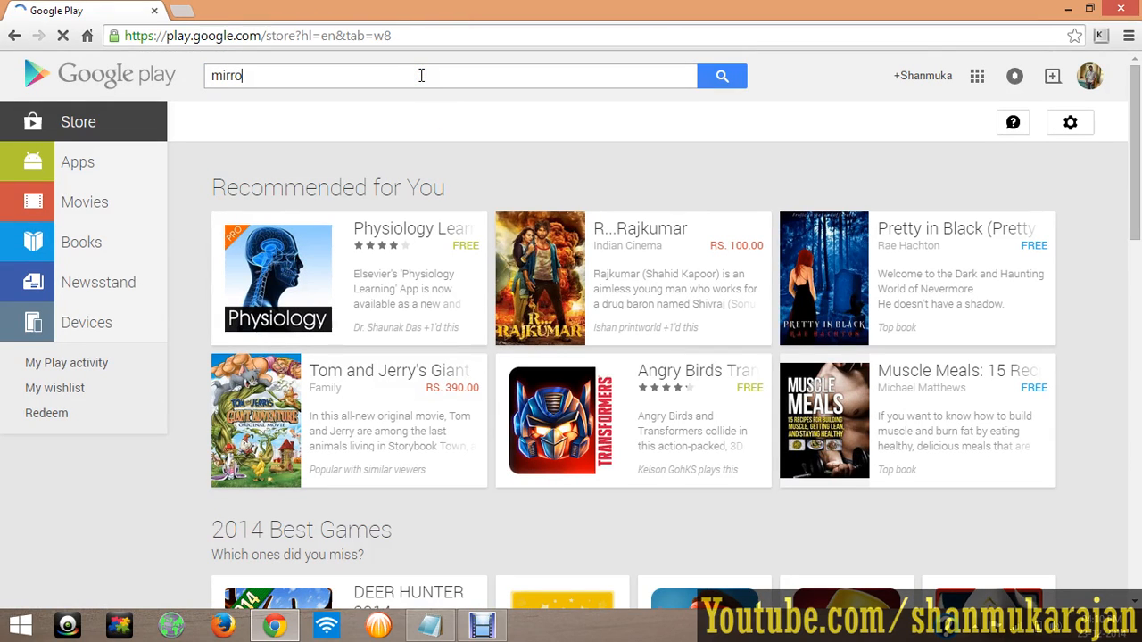
text(rop)
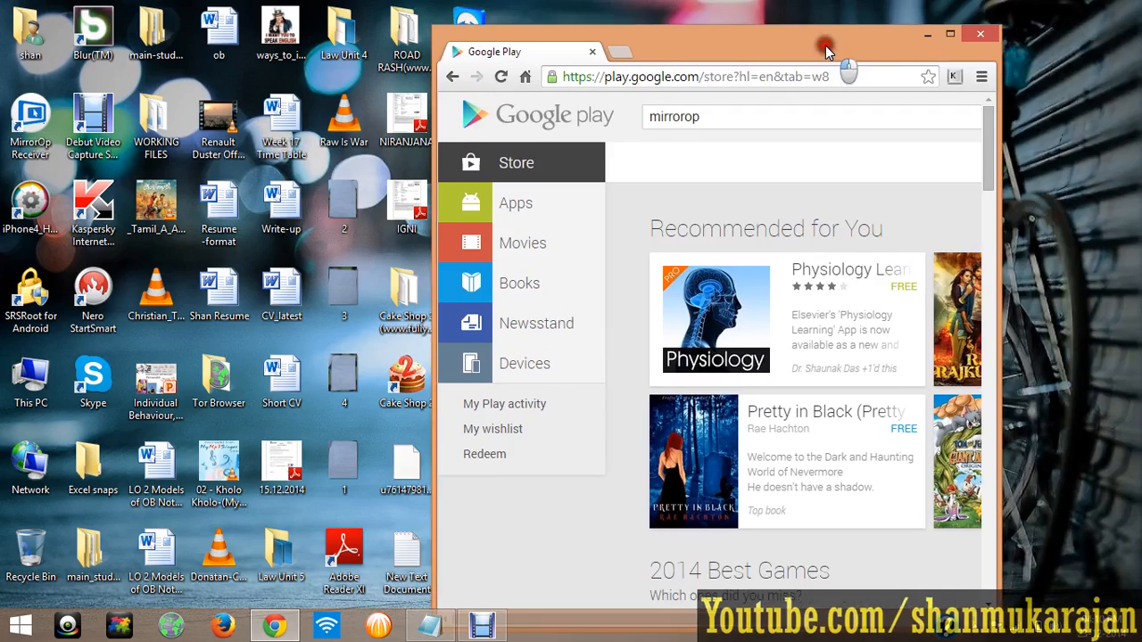
Step: Maximize the browser, search Play, and view the MirrorOp Sender app description
click(949, 34)
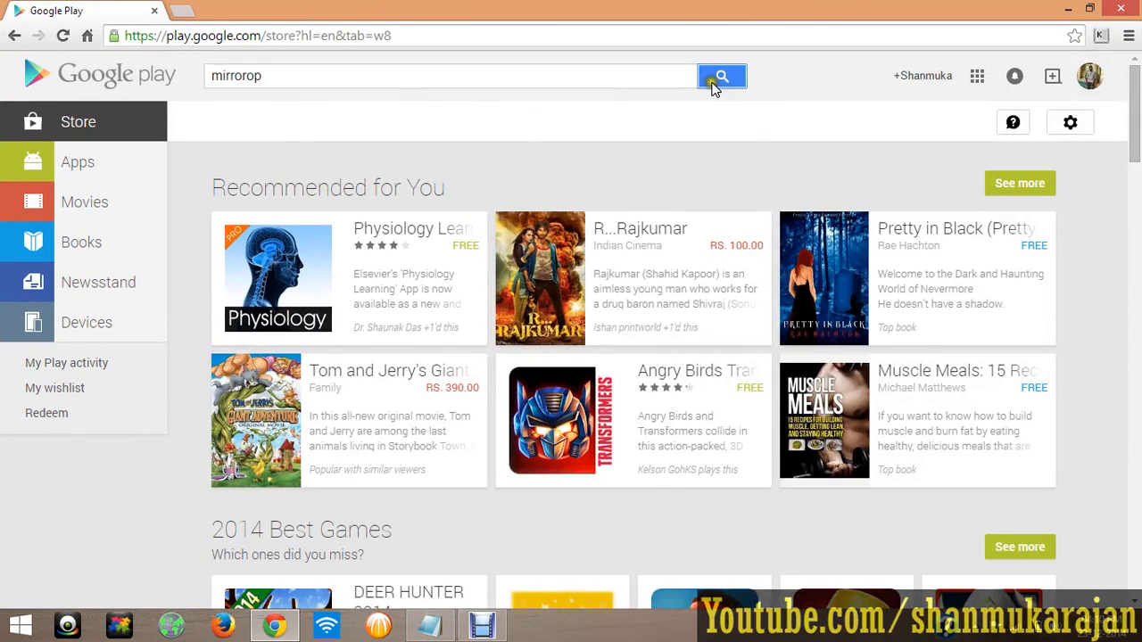
click(720, 76)
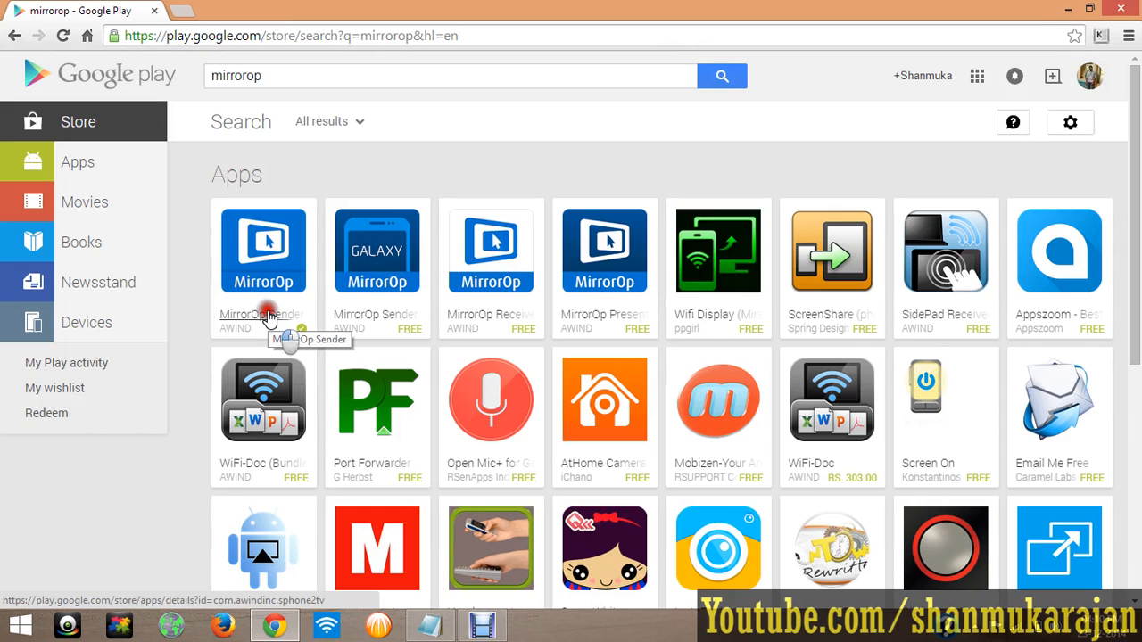
click(263, 249)
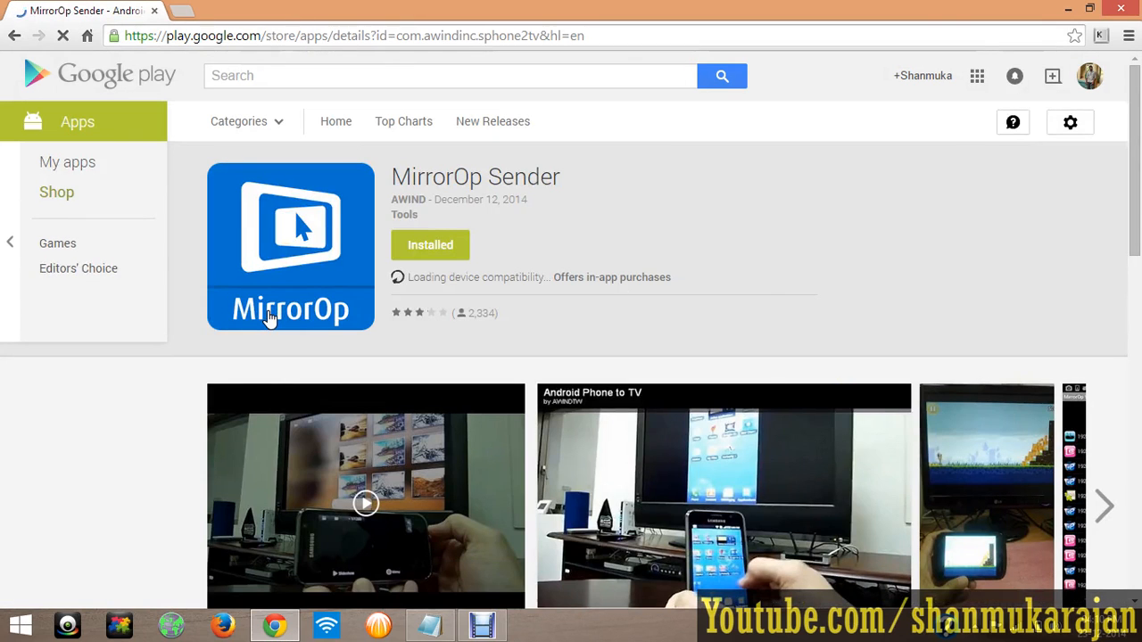
mouse_move(406, 373)
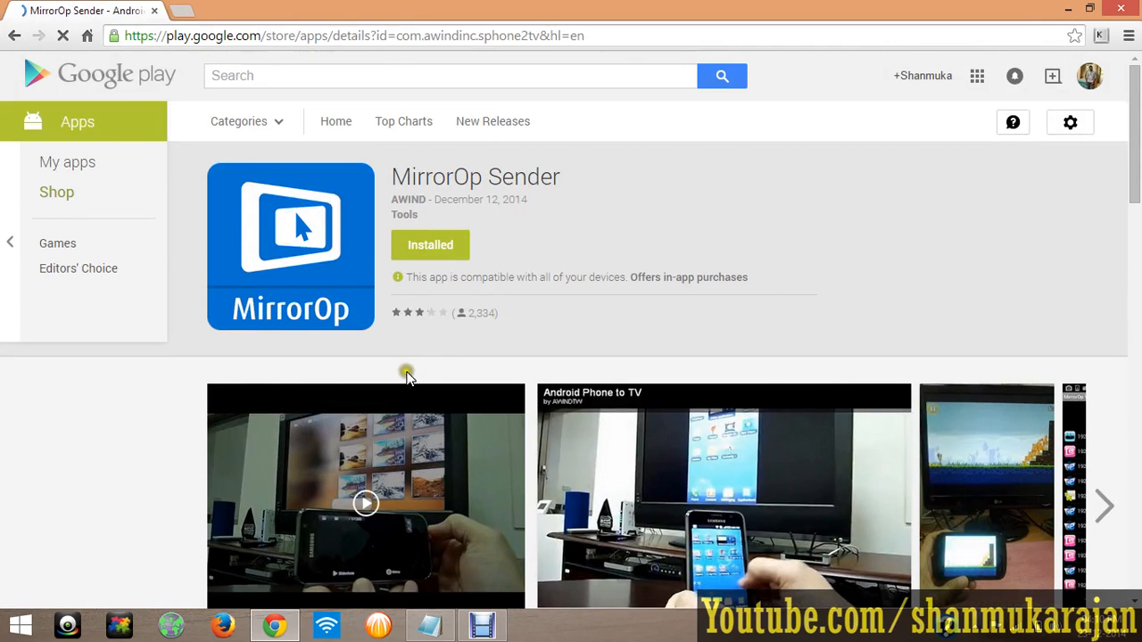
scroll(down, 3)
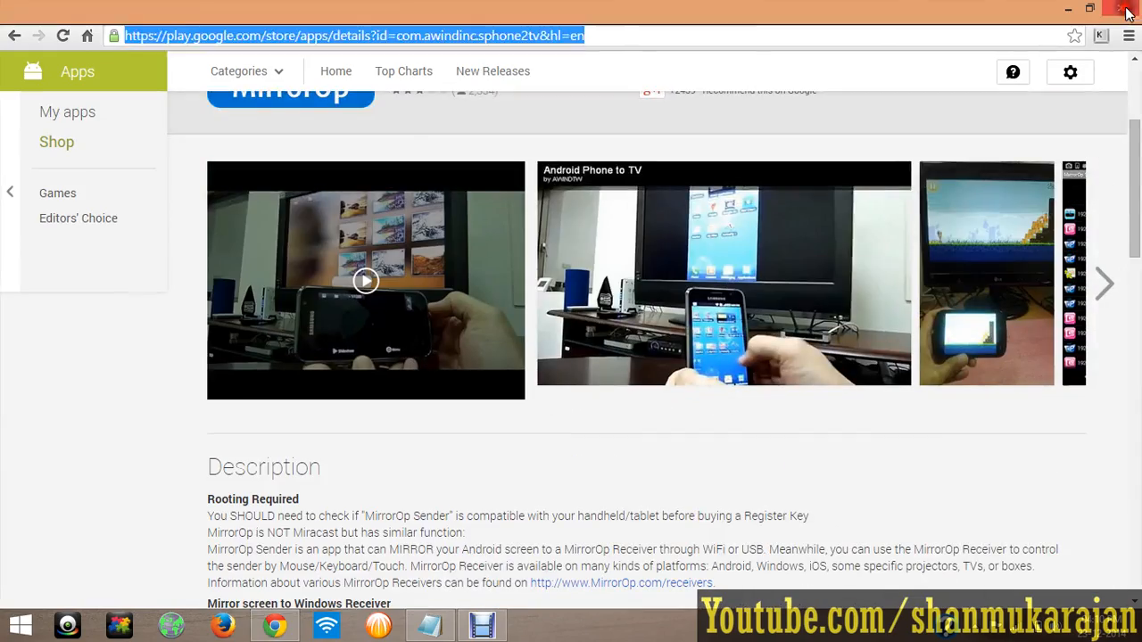
Step: Close the browser, launch MirrorOp Receiver, and drag its window into position
click(1126, 8)
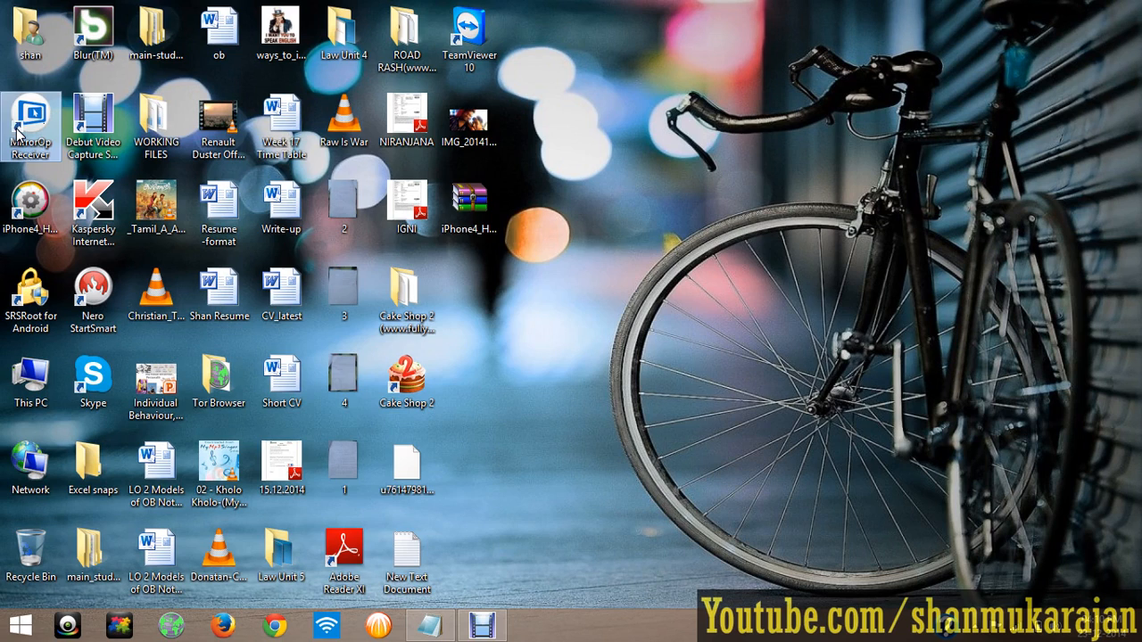
double_click(30, 124)
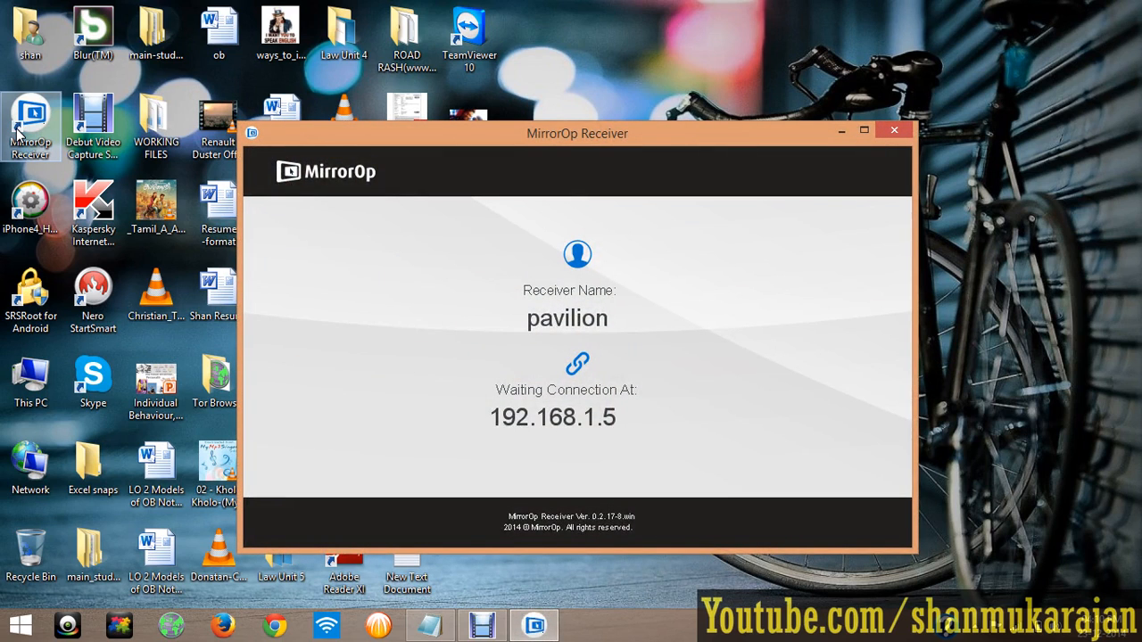
mouse_move(655, 142)
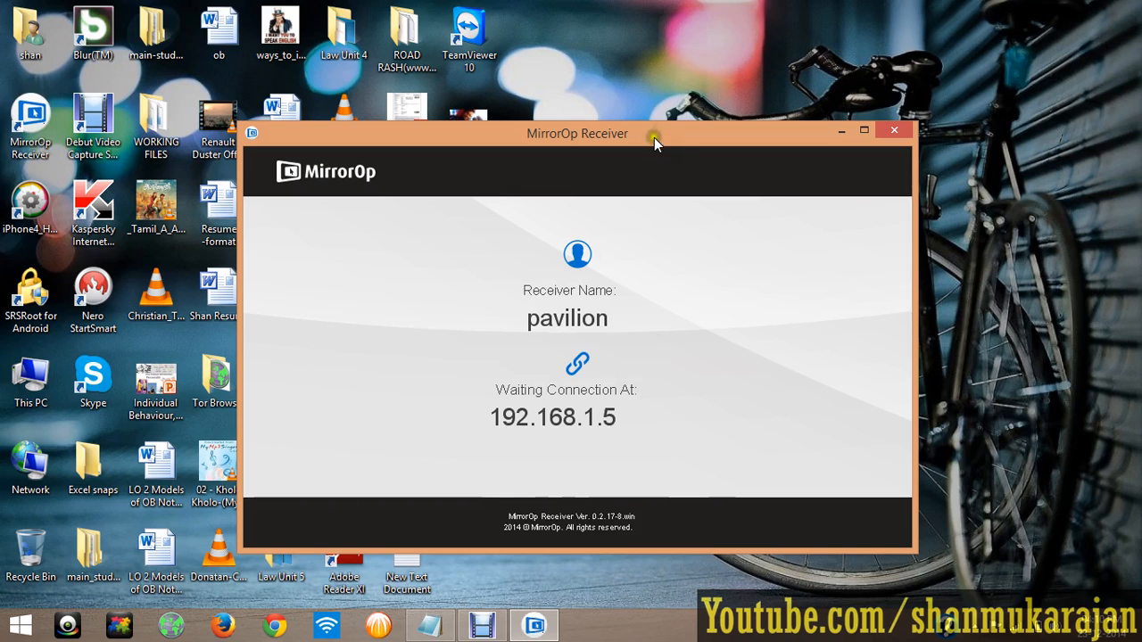
drag(577, 132, 613, 127)
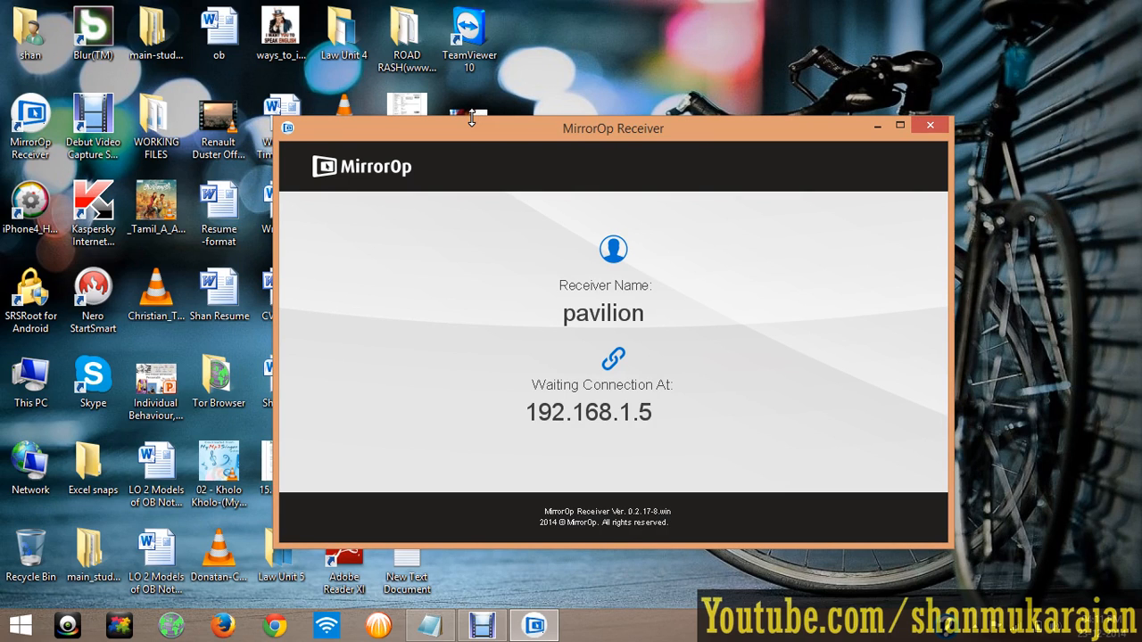
drag(613, 128, 627, 117)
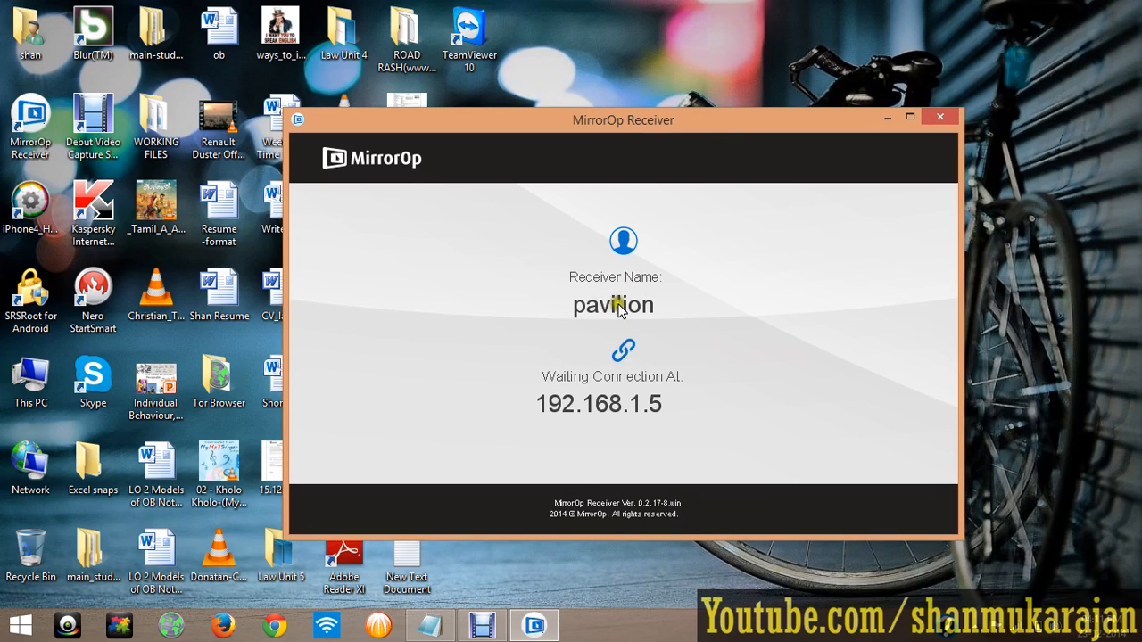
mouse_move(575, 317)
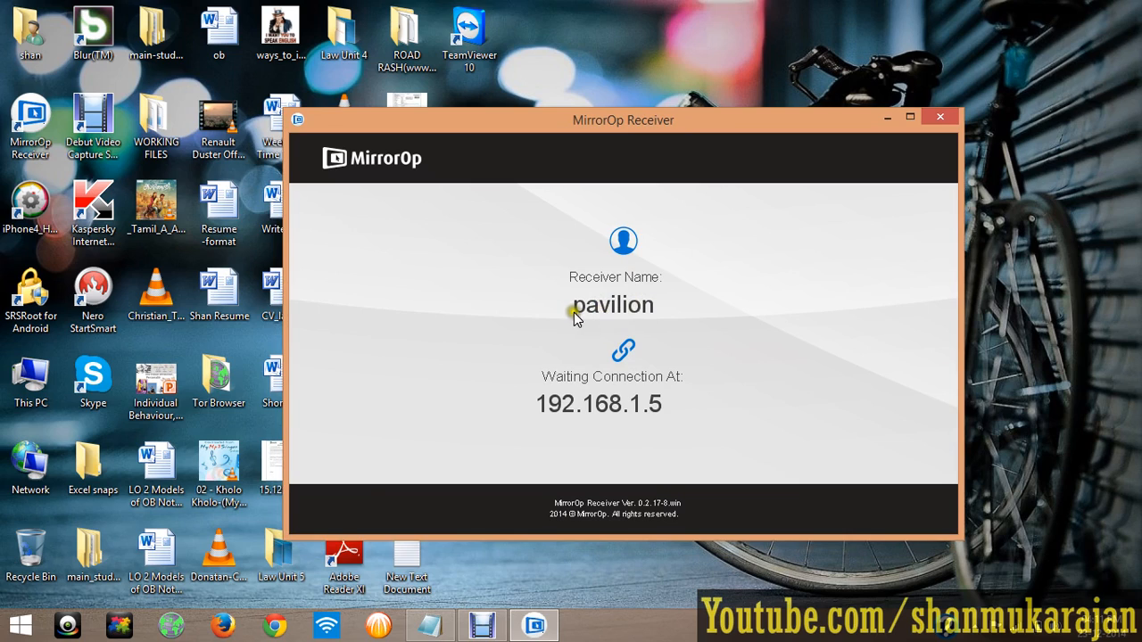
mouse_move(560, 377)
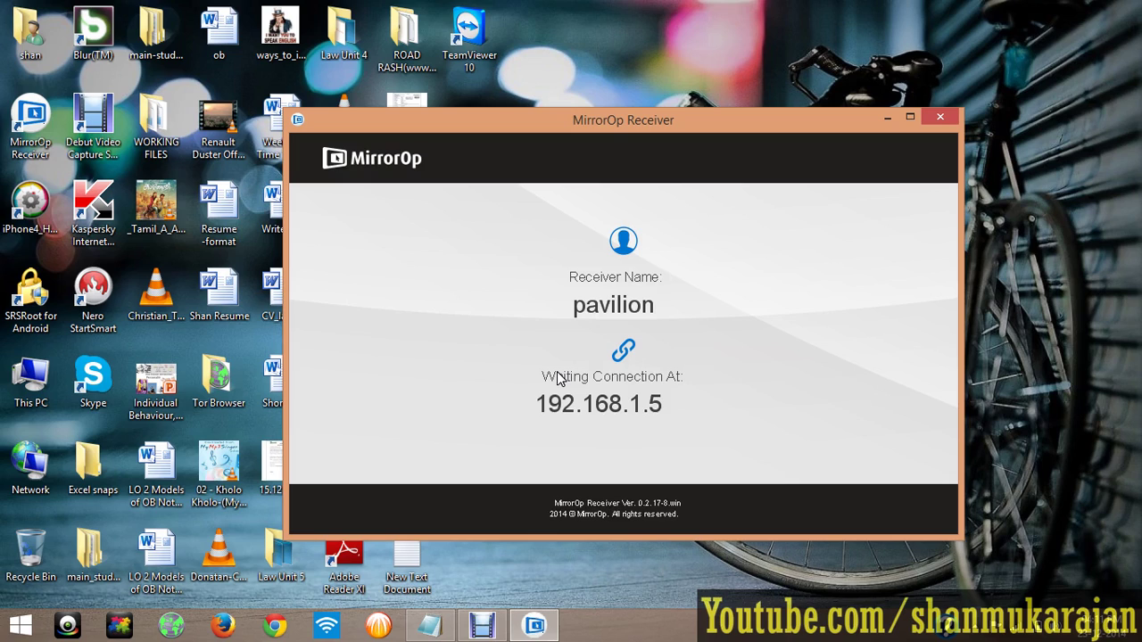
mouse_move(553, 402)
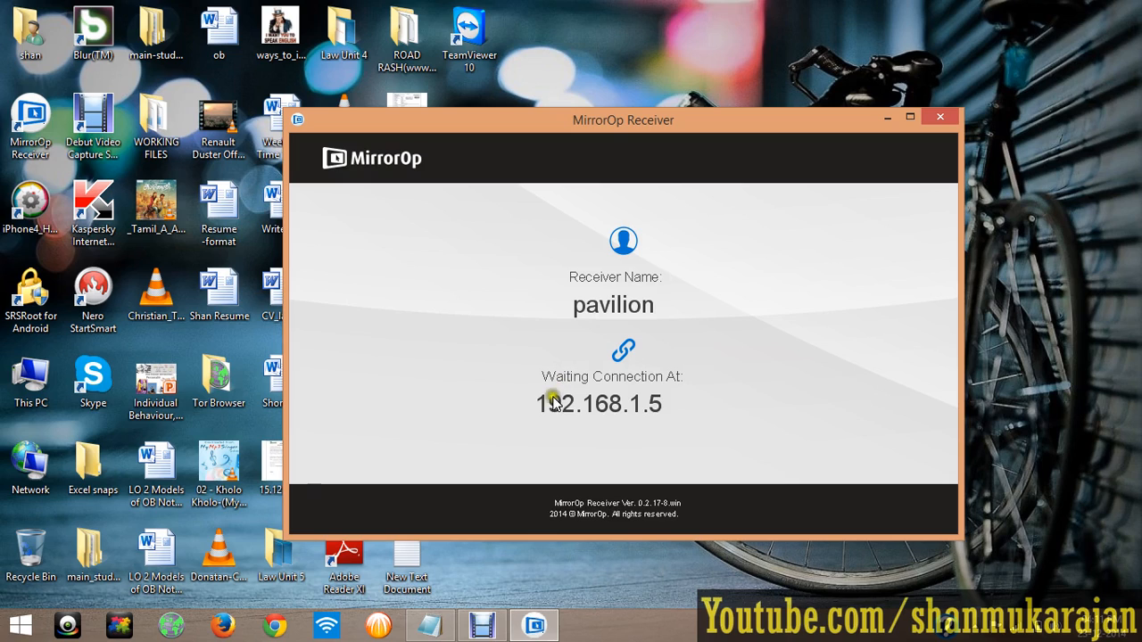
mouse_move(658, 414)
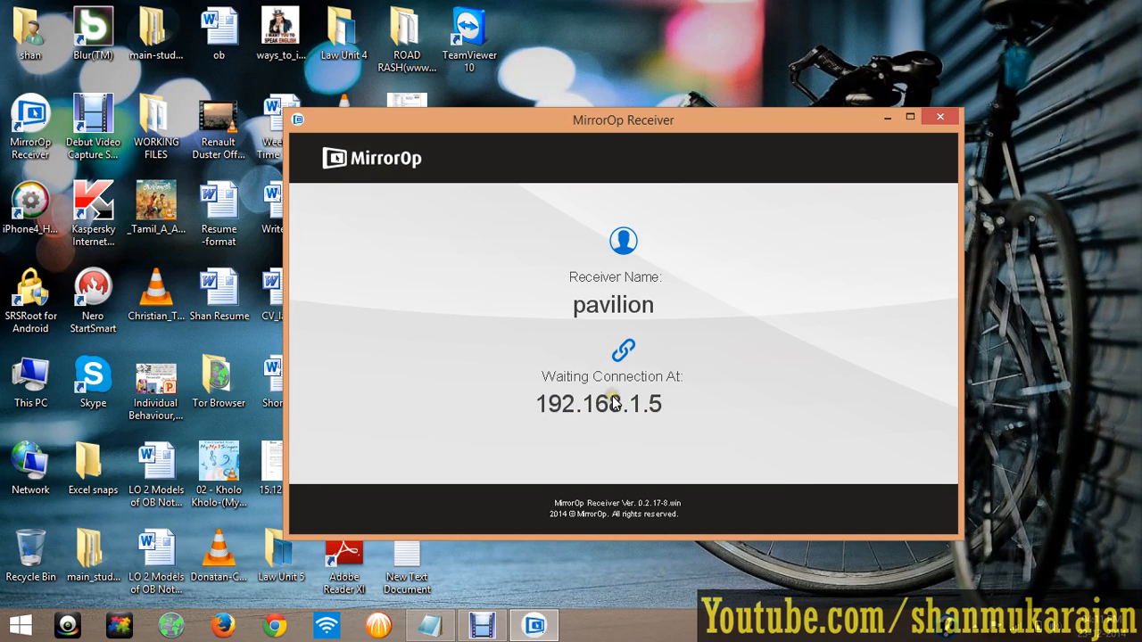
mouse_move(618, 397)
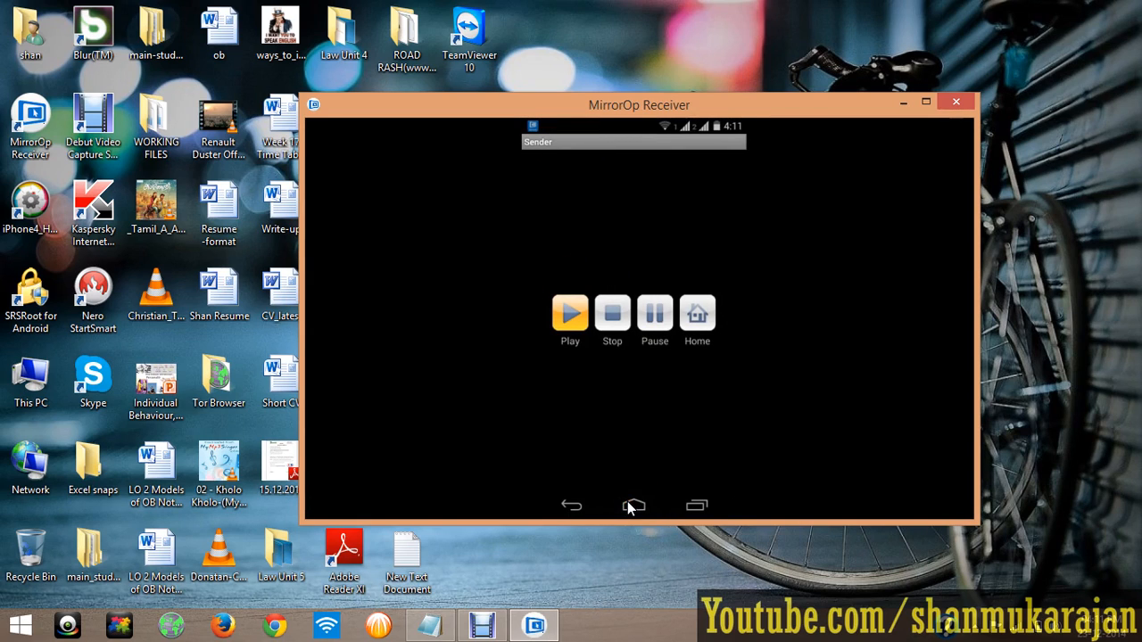
Step: On the mirrored phone, go Home, view the app drawer, then return home
click(570, 314)
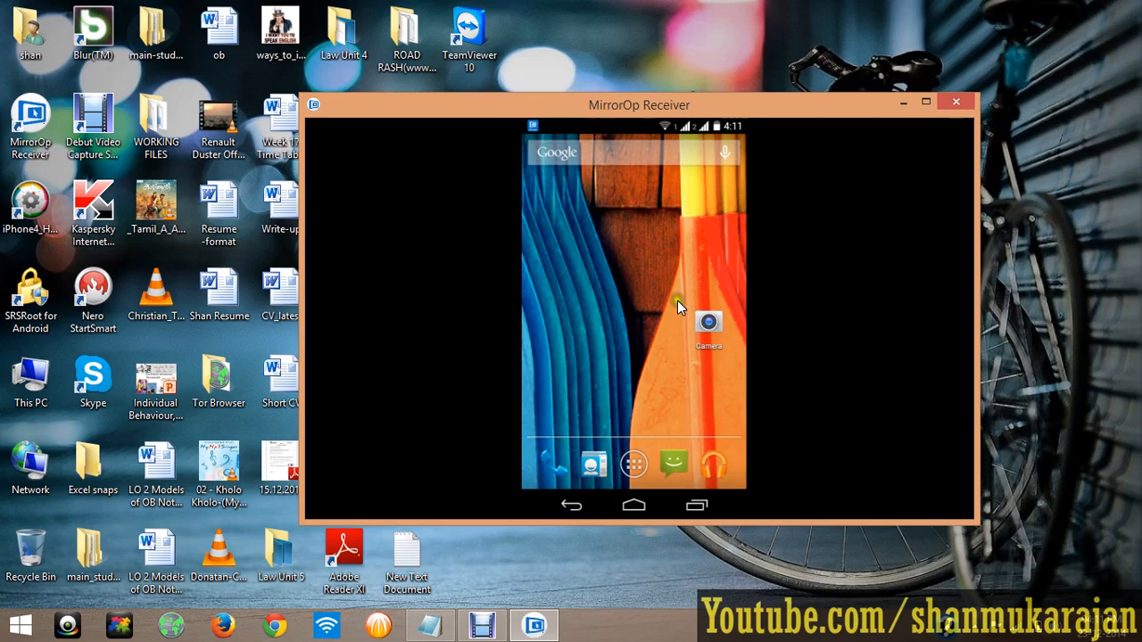
click(633, 464)
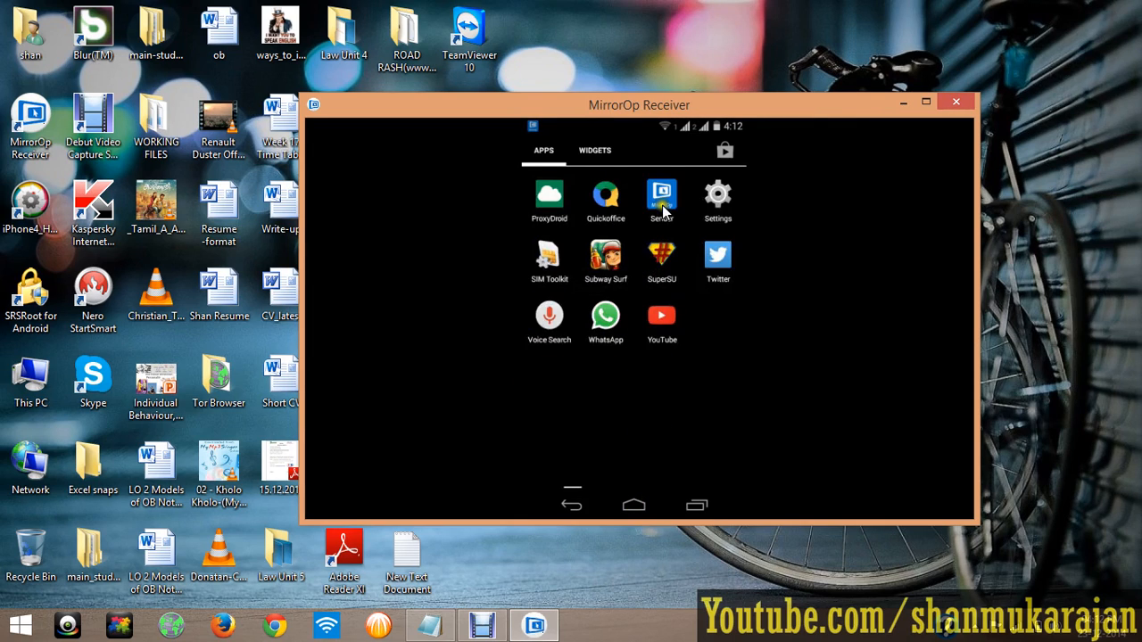
mouse_move(630, 465)
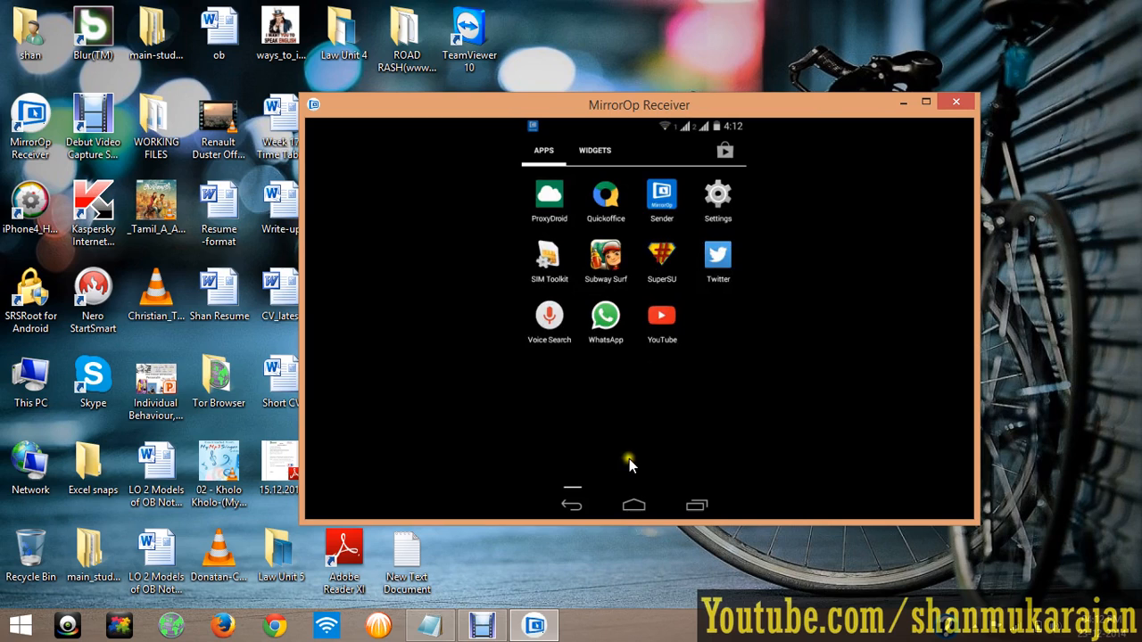
click(571, 505)
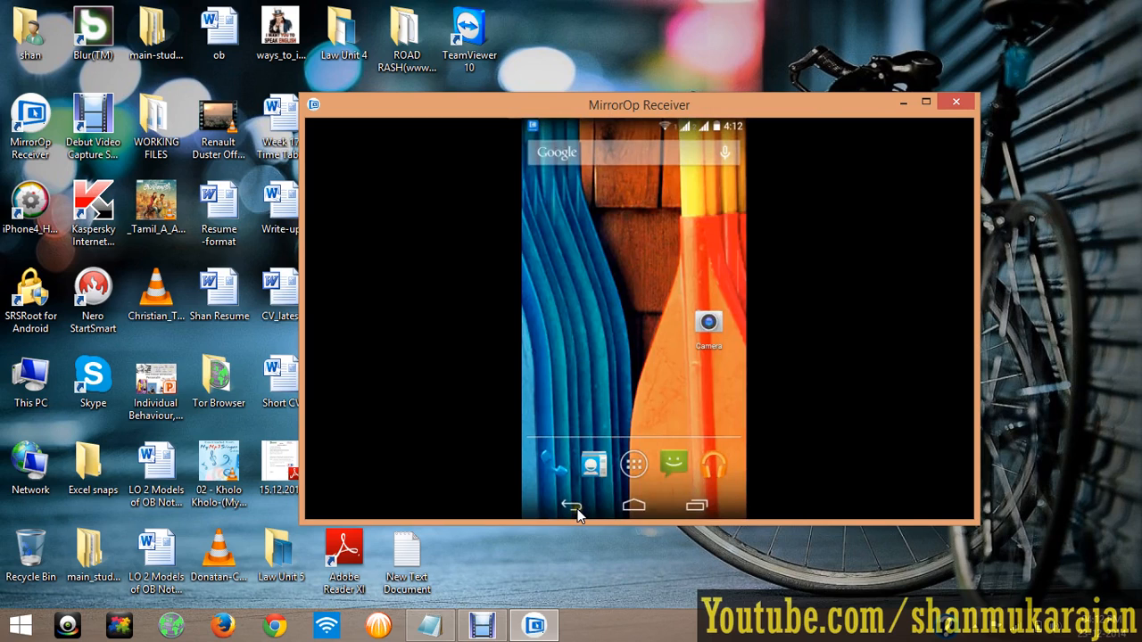
mouse_move(645, 183)
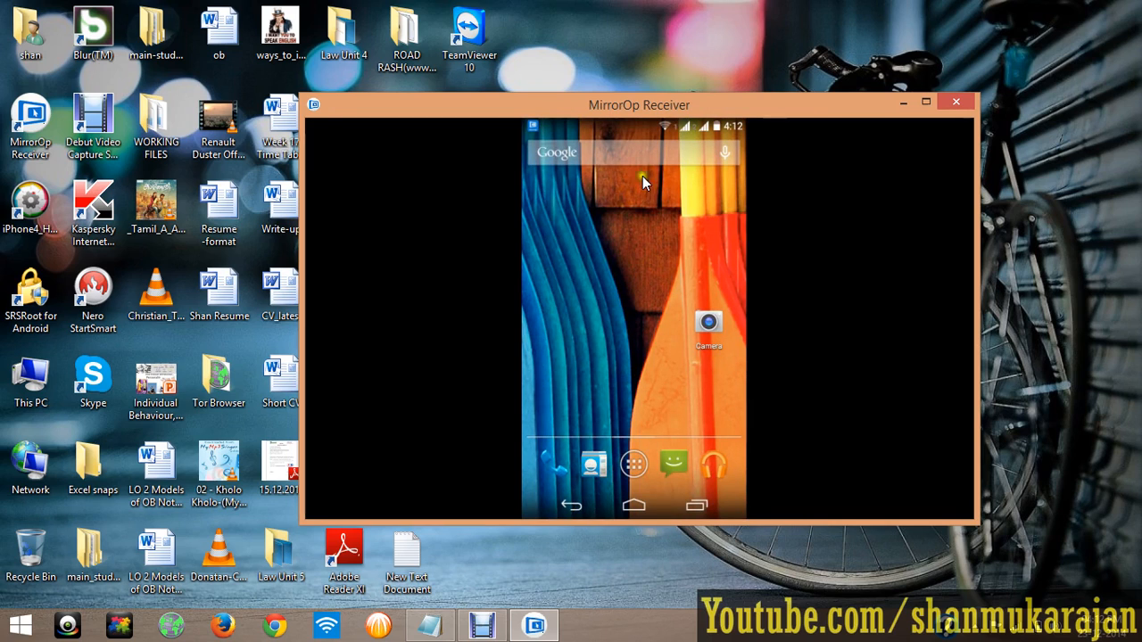
mouse_move(704, 442)
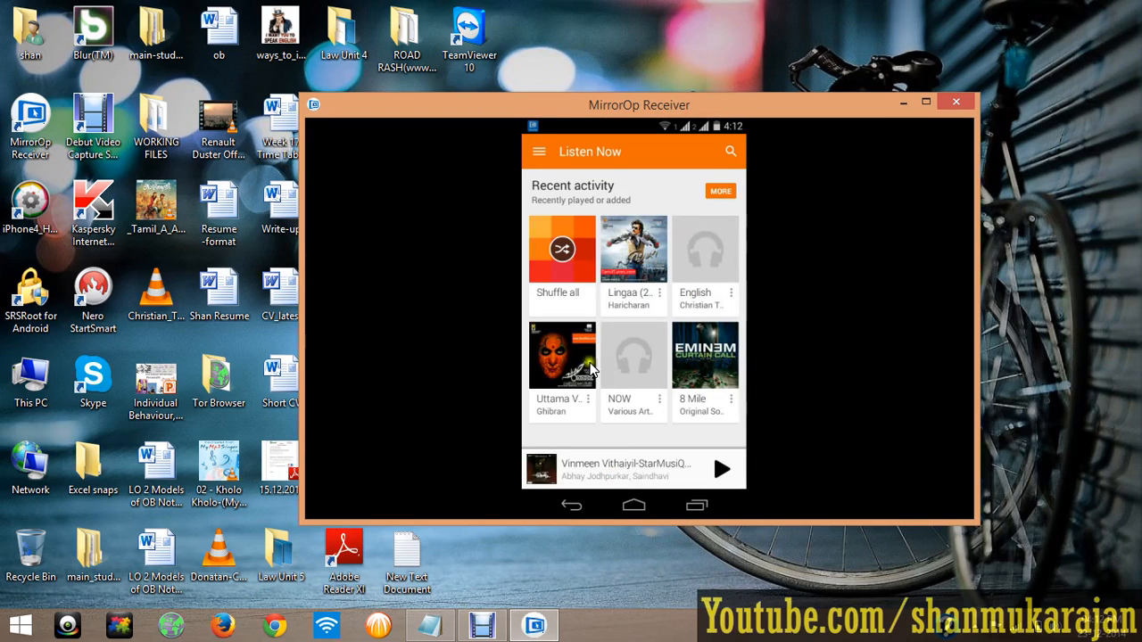
mouse_move(669, 303)
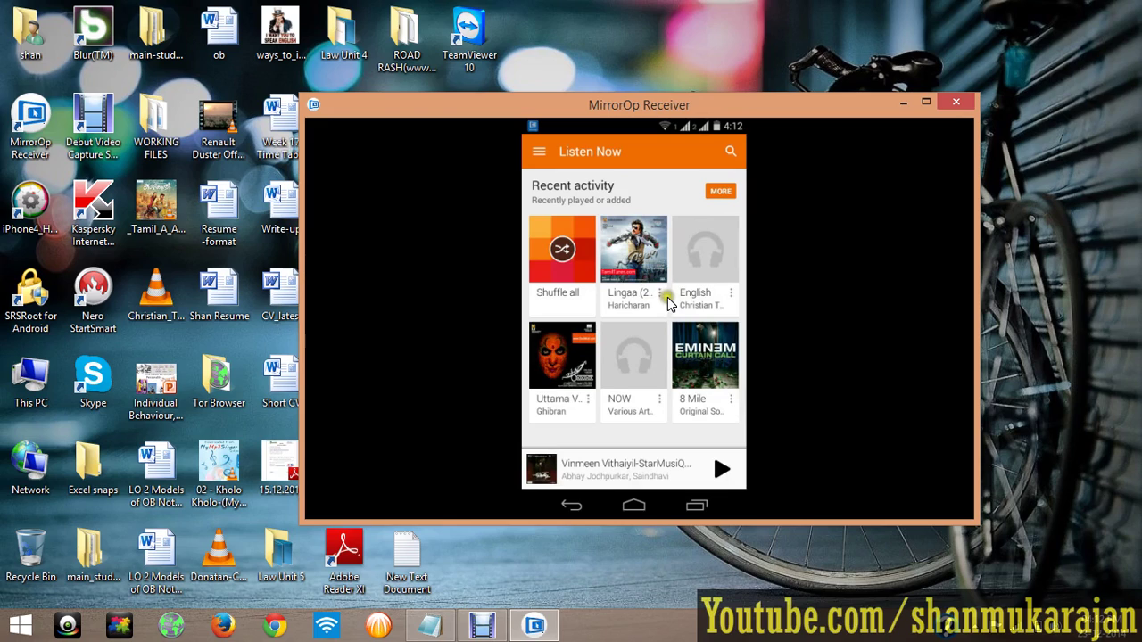
mouse_move(707, 270)
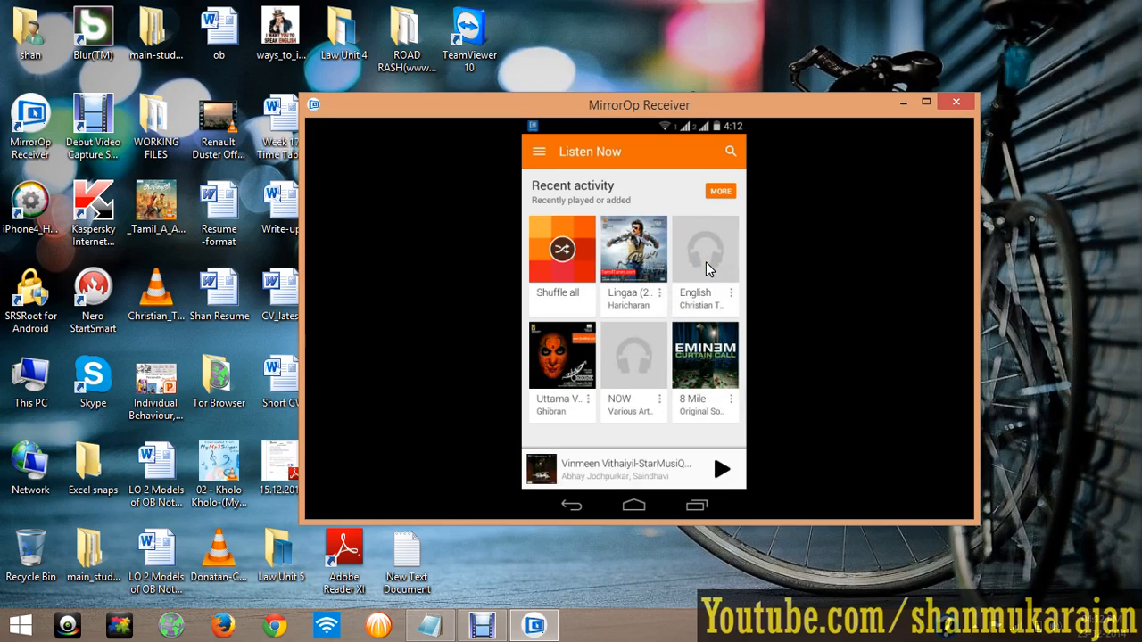
mouse_move(633, 366)
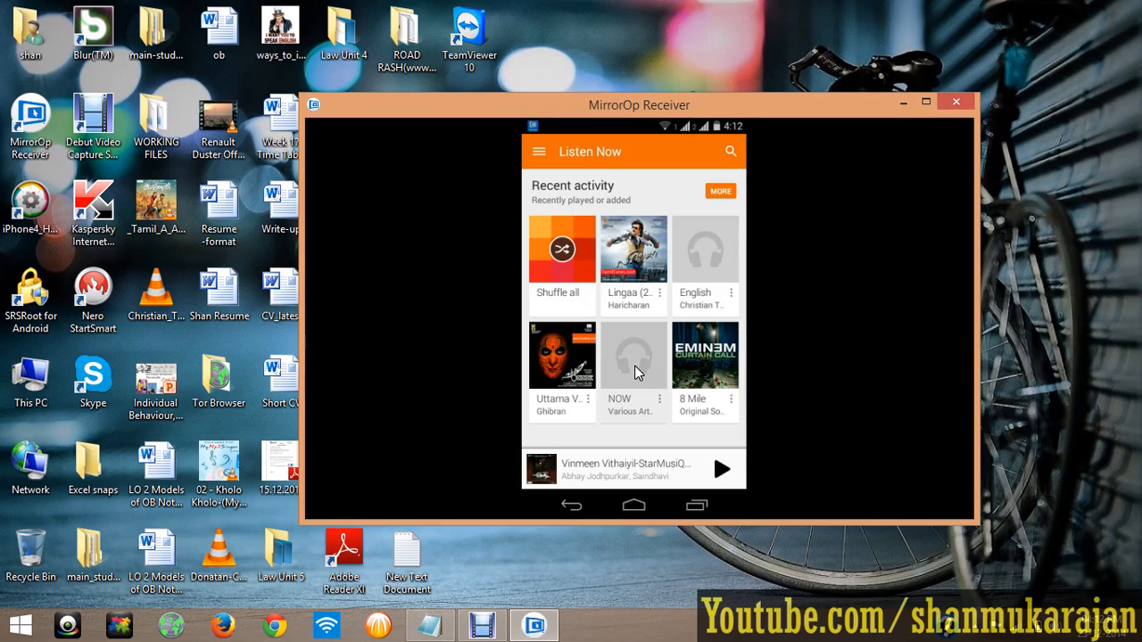
Step: Open the NOW album by Various Artist, then return the phone home
click(634, 355)
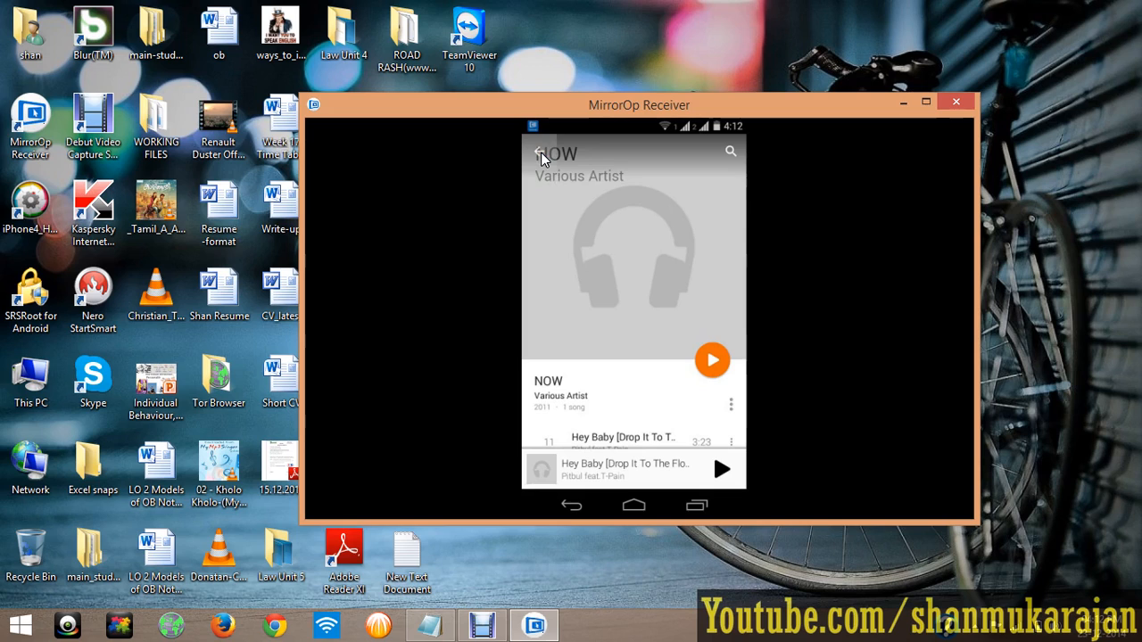
mouse_move(634, 506)
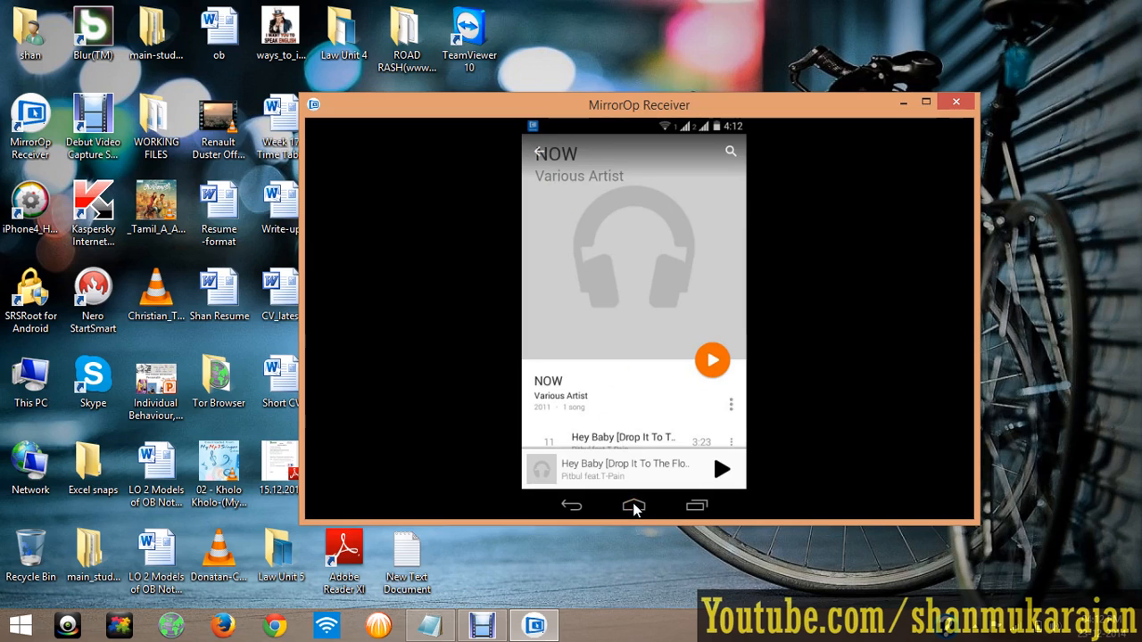
click(634, 506)
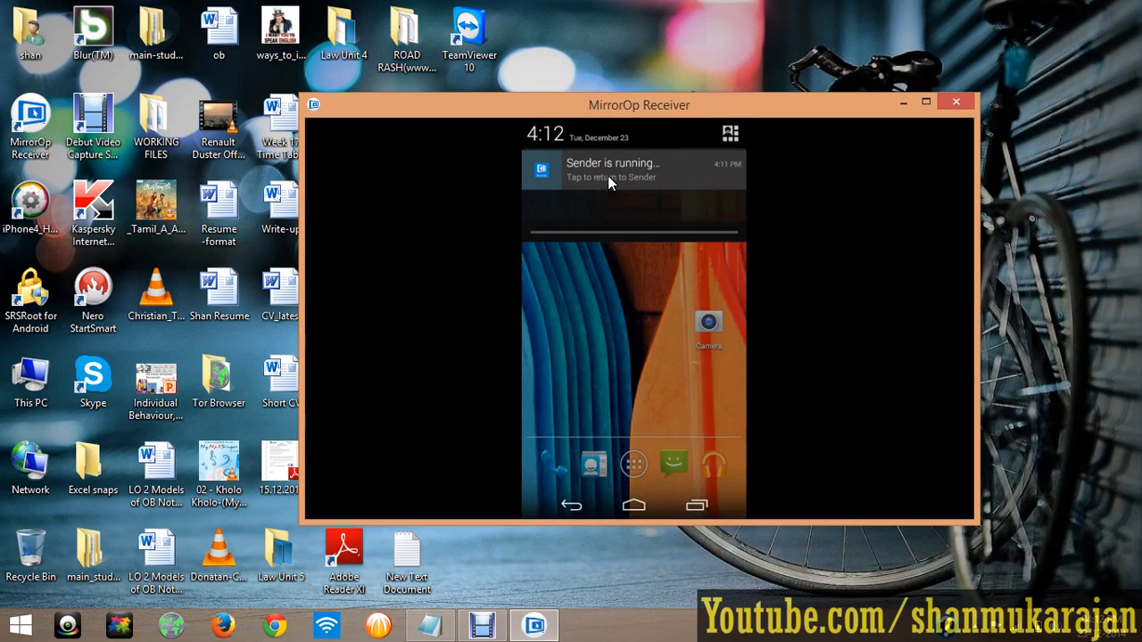
Step: Stop mirroring from the Sender app and close the receiver window to prompt quitting
click(611, 170)
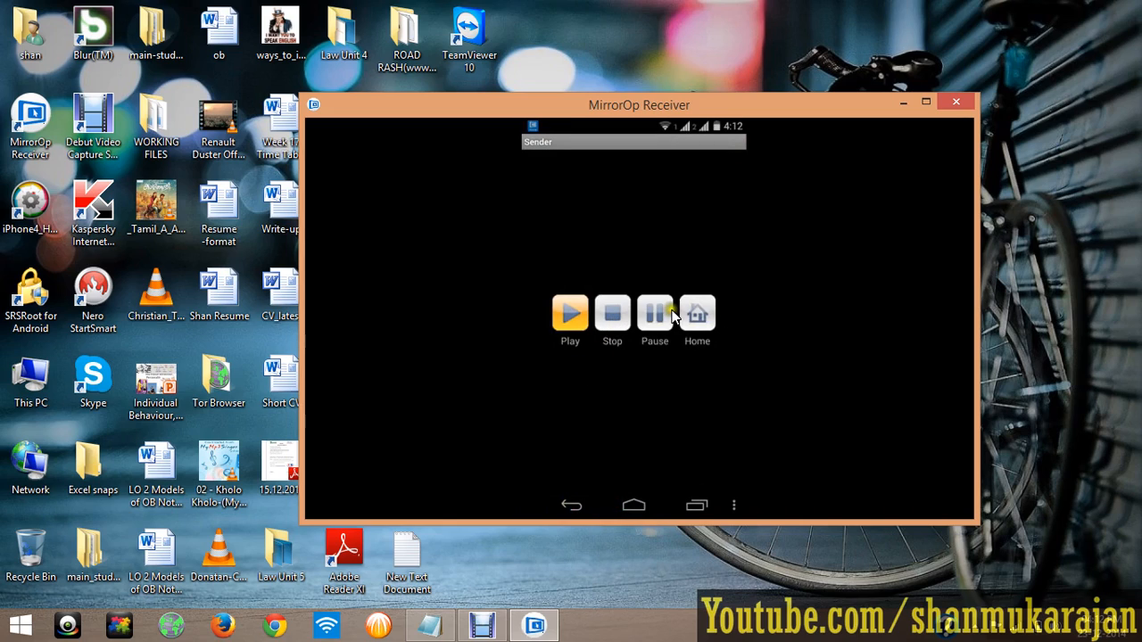
mouse_move(612, 317)
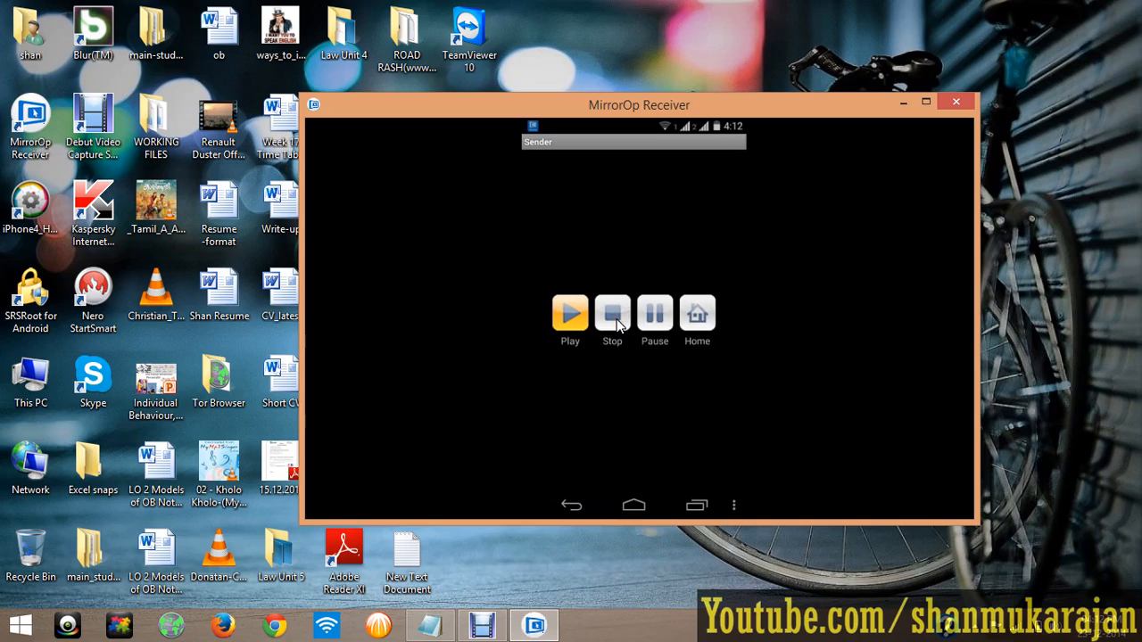
click(612, 313)
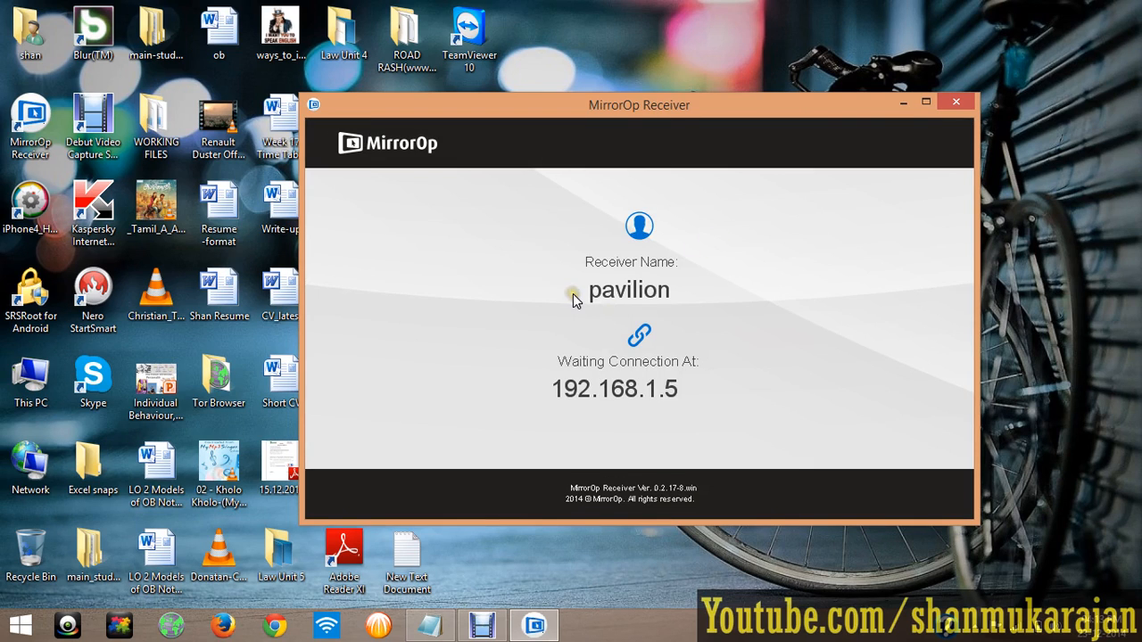
mouse_move(955, 105)
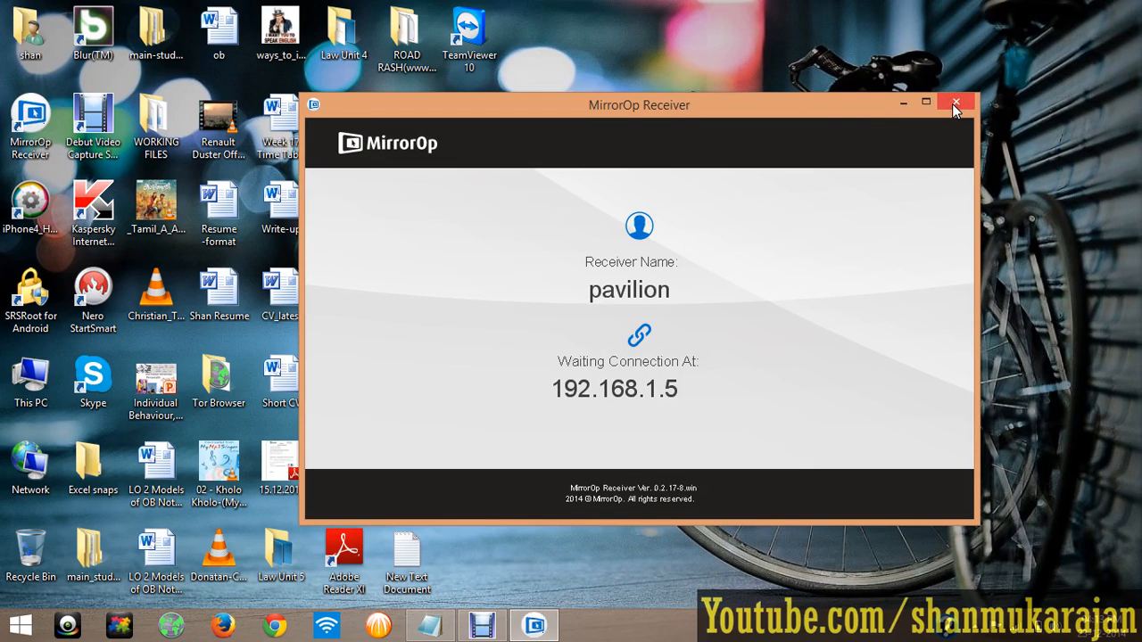
click(955, 103)
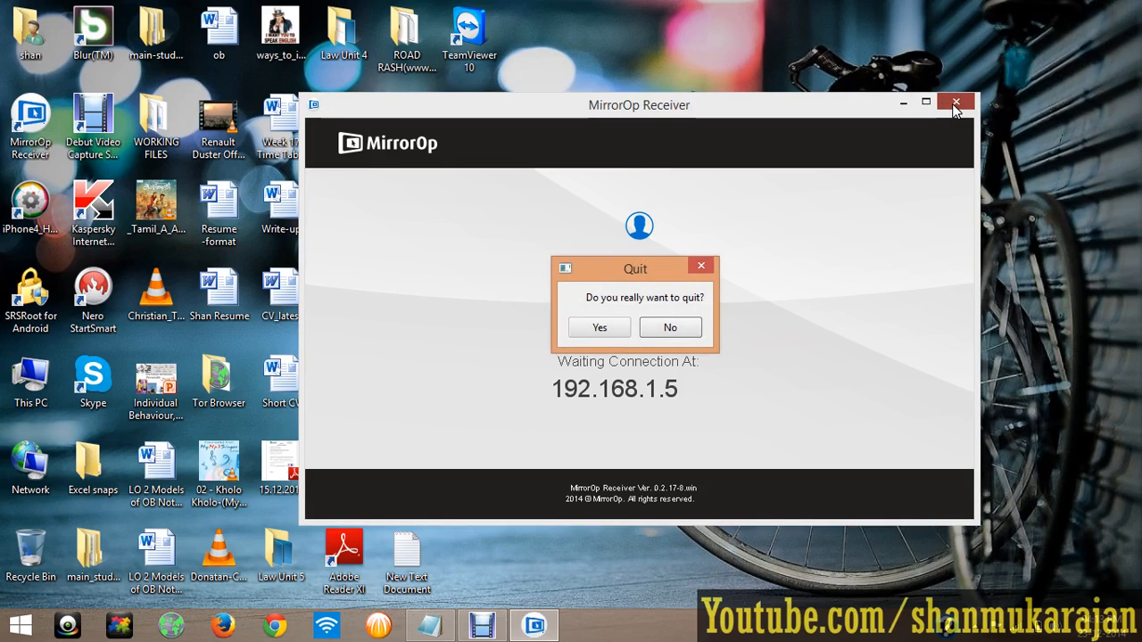